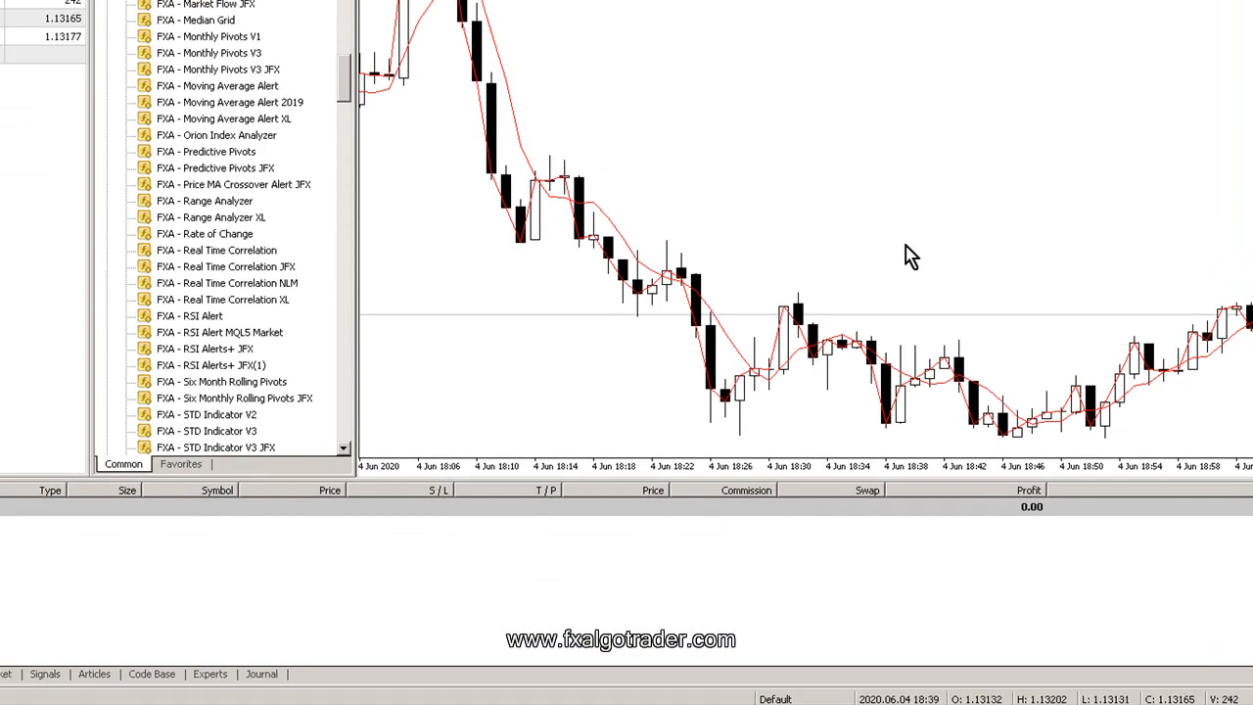
pyautogui.moveTo(409, 528)
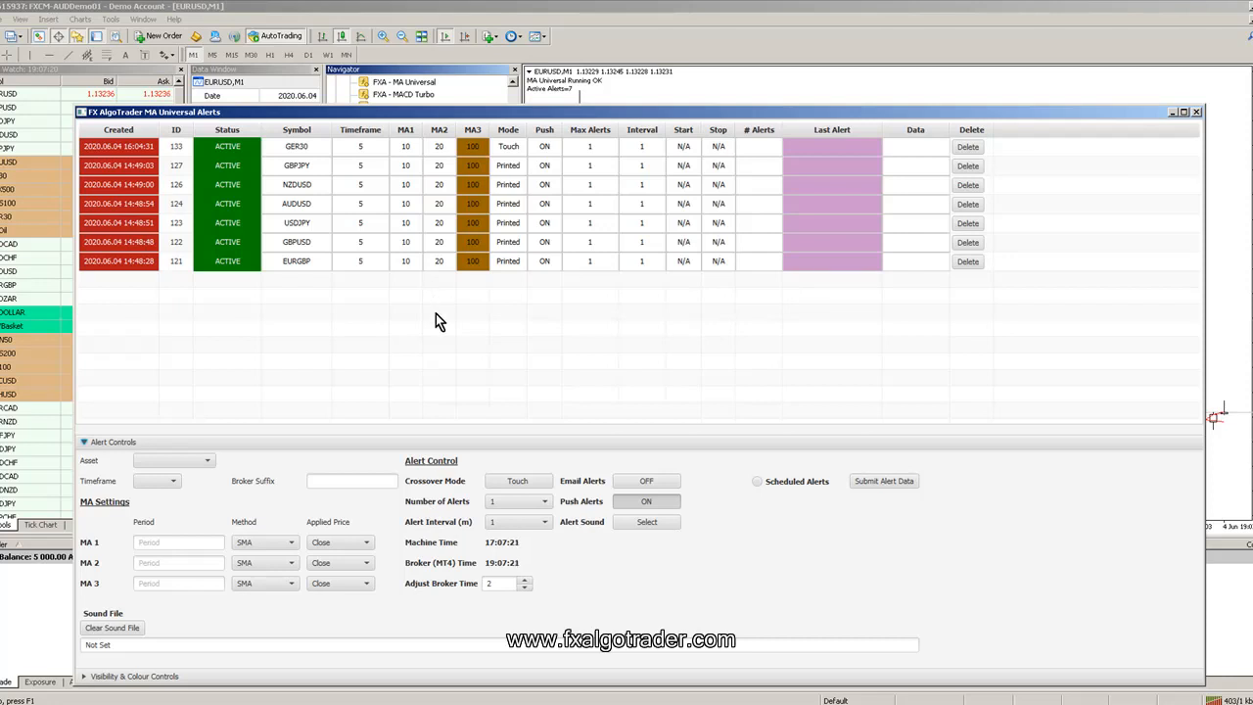
pyautogui.moveTo(423, 334)
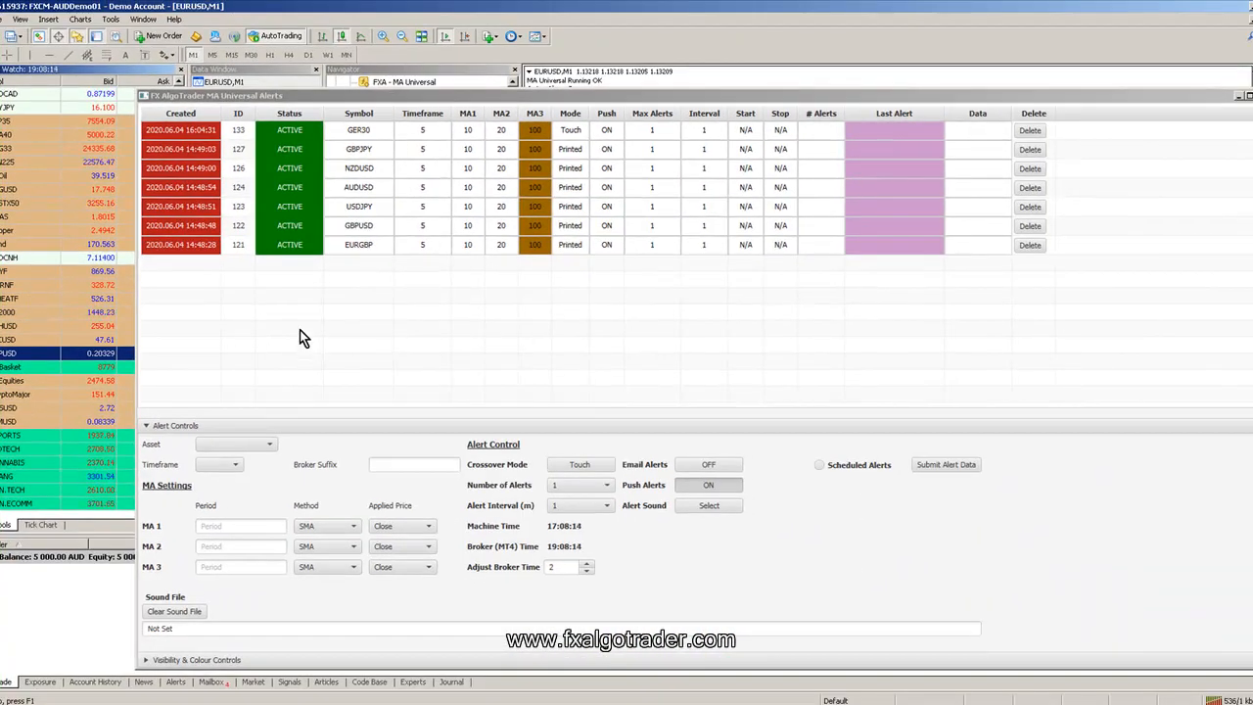
# Choose GBPUSD as the alert asset on the 15-minute timeframe.
pyautogui.click(270, 442)
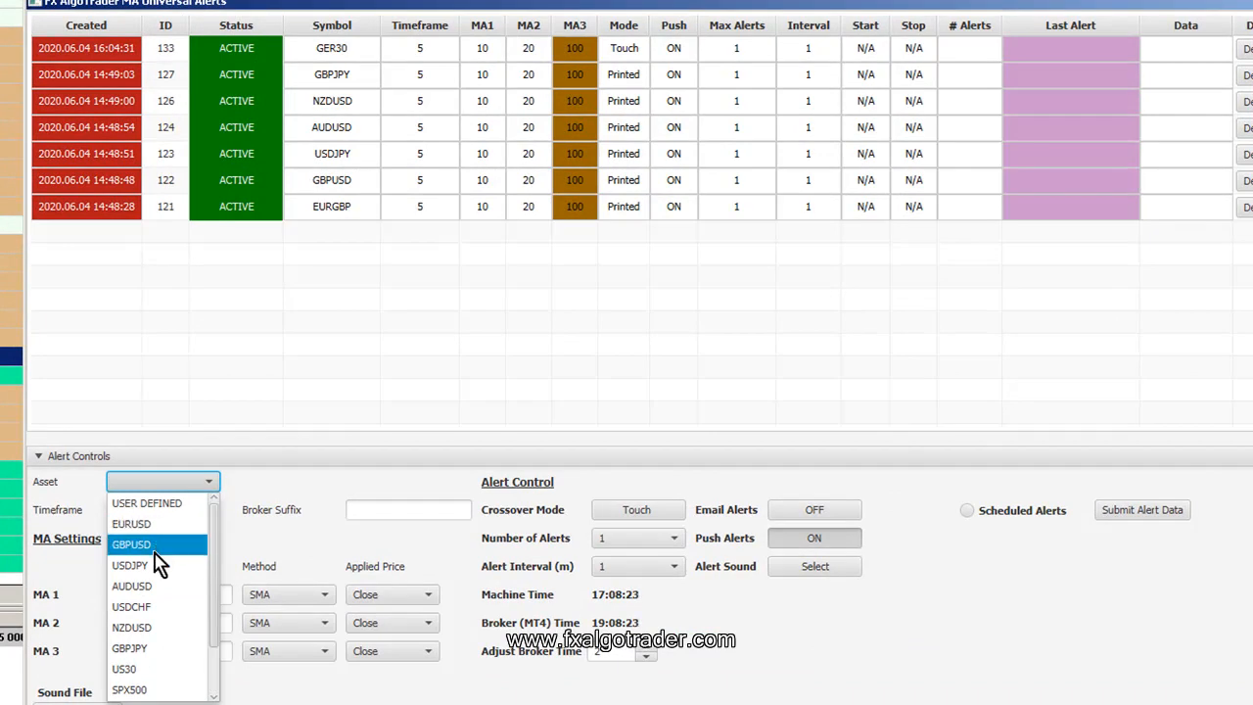
pyautogui.click(131, 544)
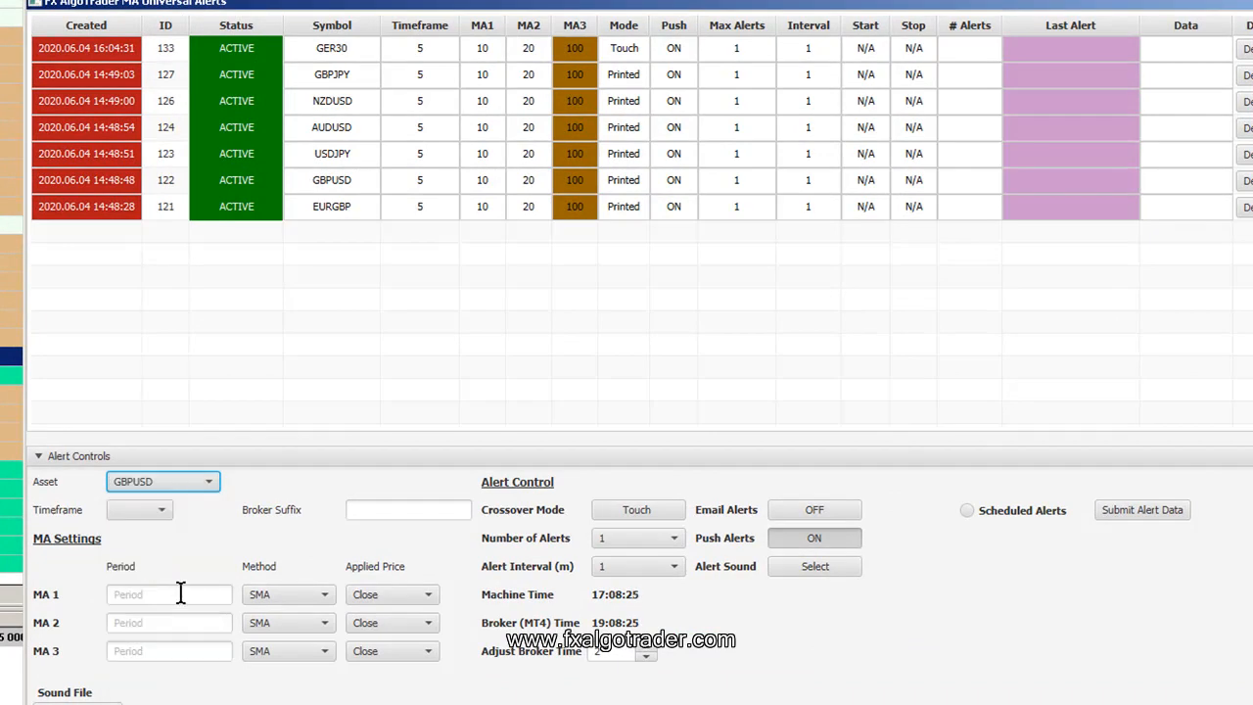
pyautogui.click(162, 509)
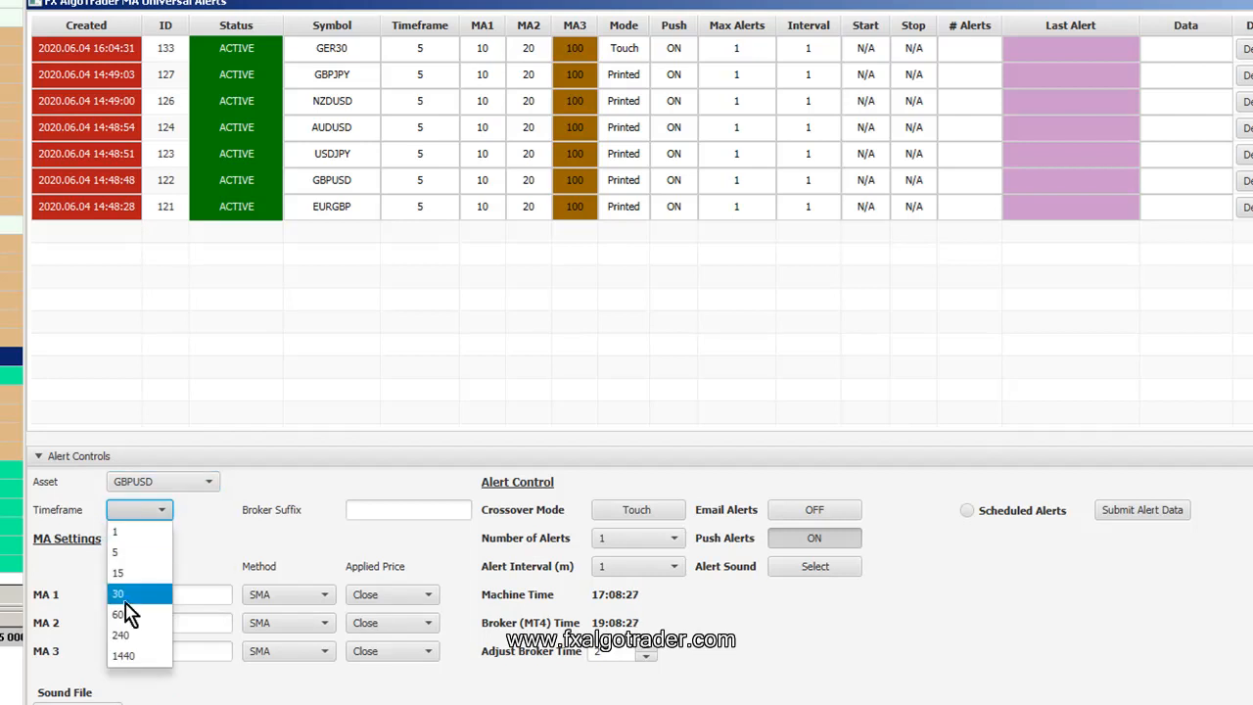
pyautogui.click(117, 571)
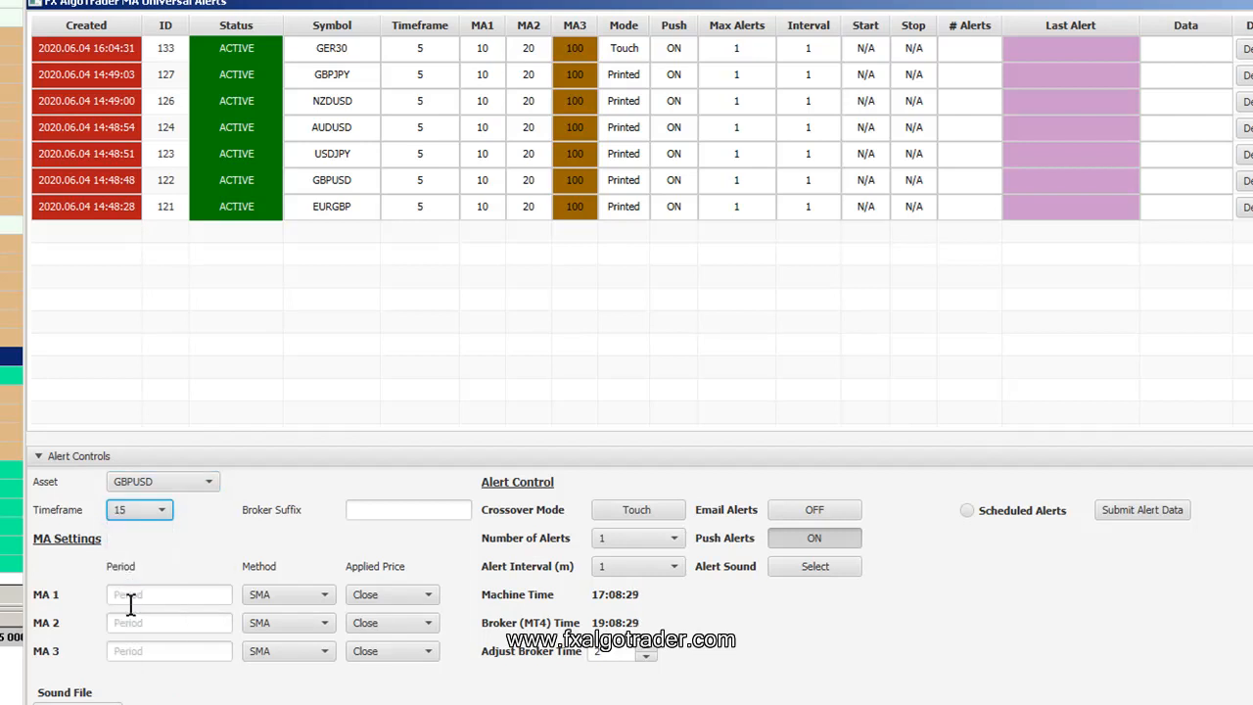
# Enter MA periods 10/20/100 in Touch mode and submit the GBPUSD alert.
pyautogui.click(168, 595)
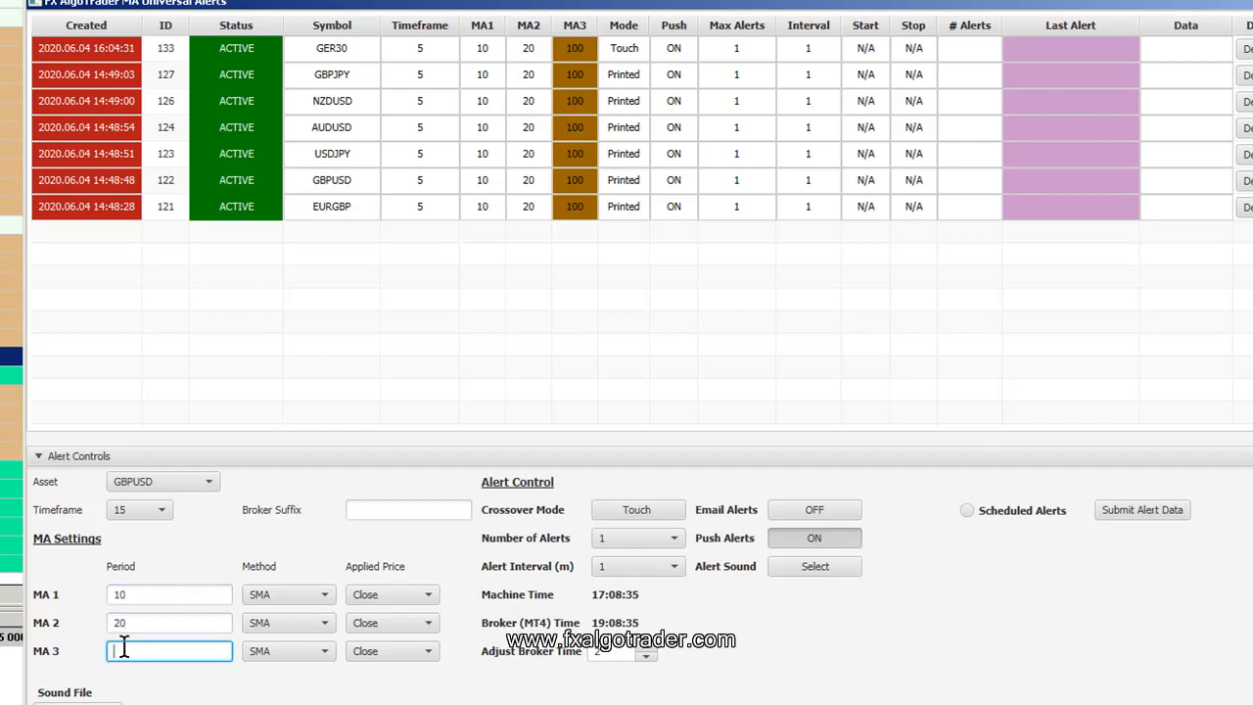
pyautogui.write('100')
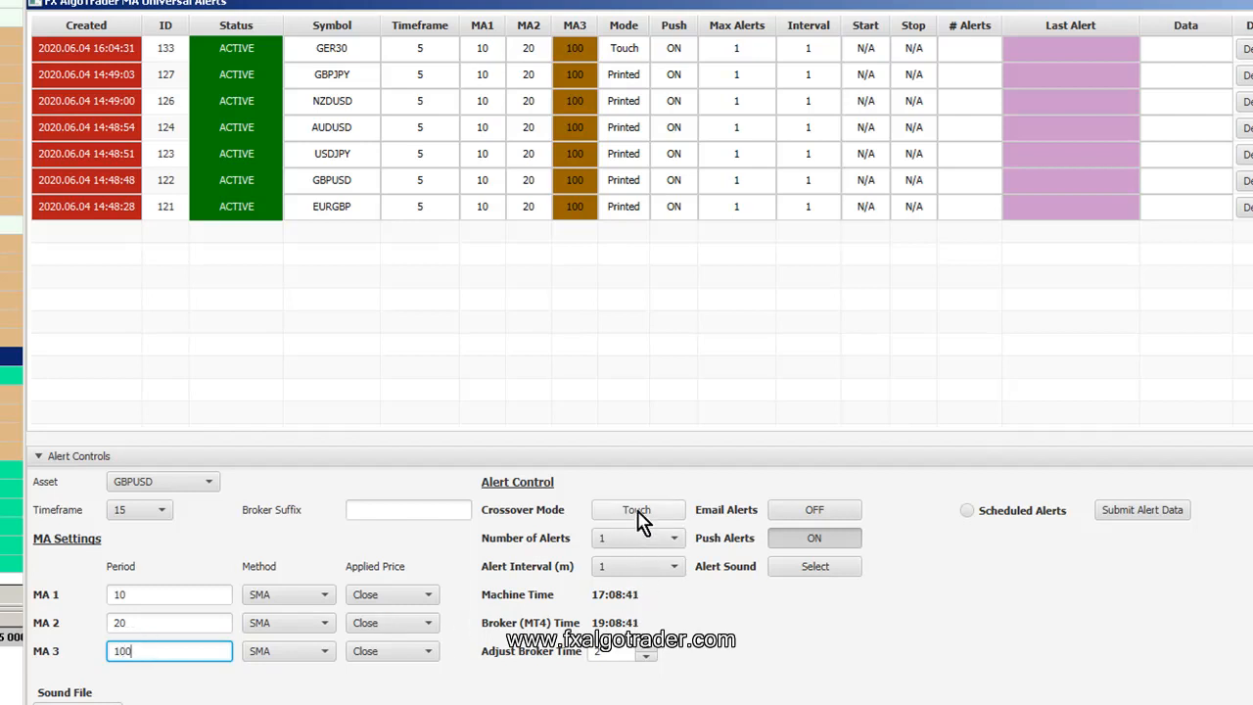
pyautogui.click(639, 509)
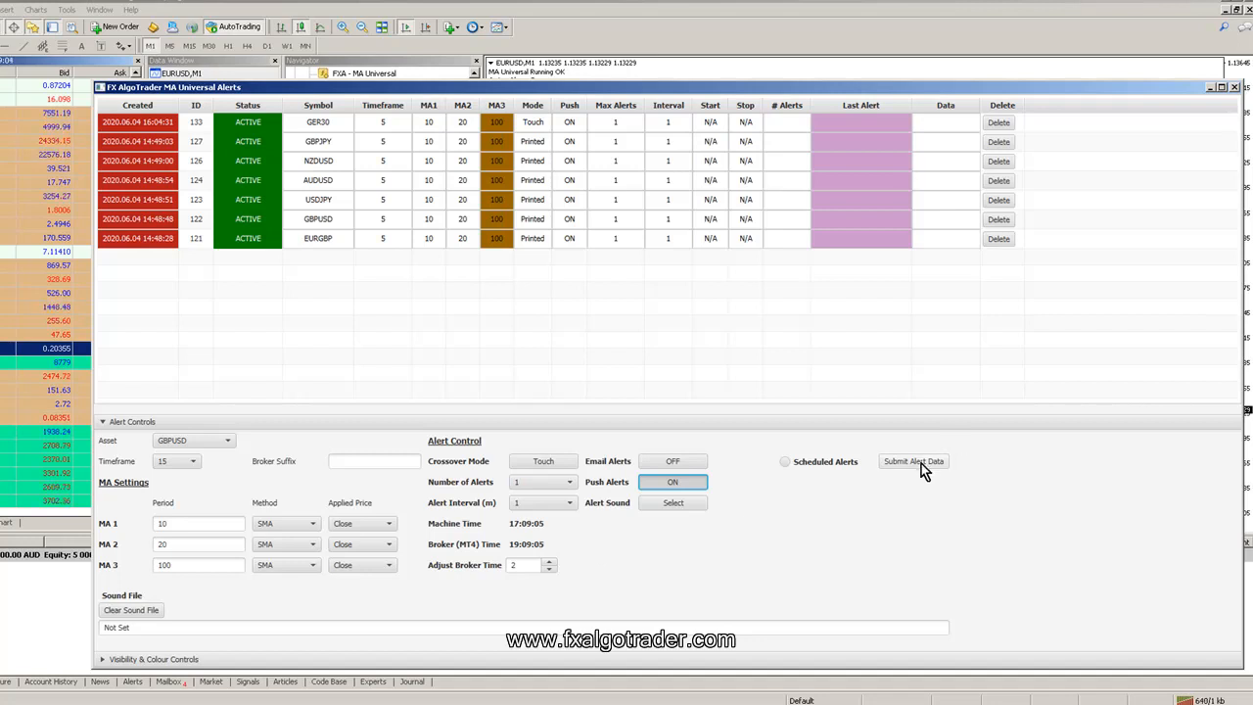
pyautogui.click(912, 462)
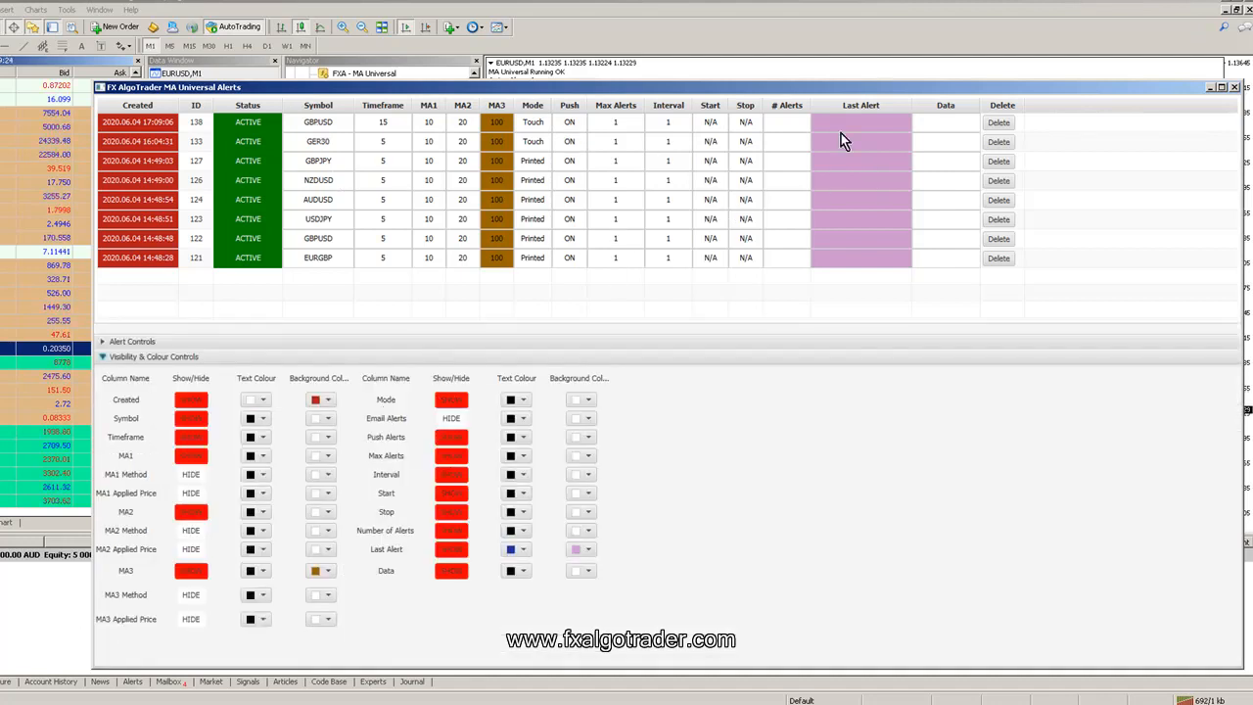
# Set the Last Alert column's background colour to grey.
pyautogui.click(593, 548)
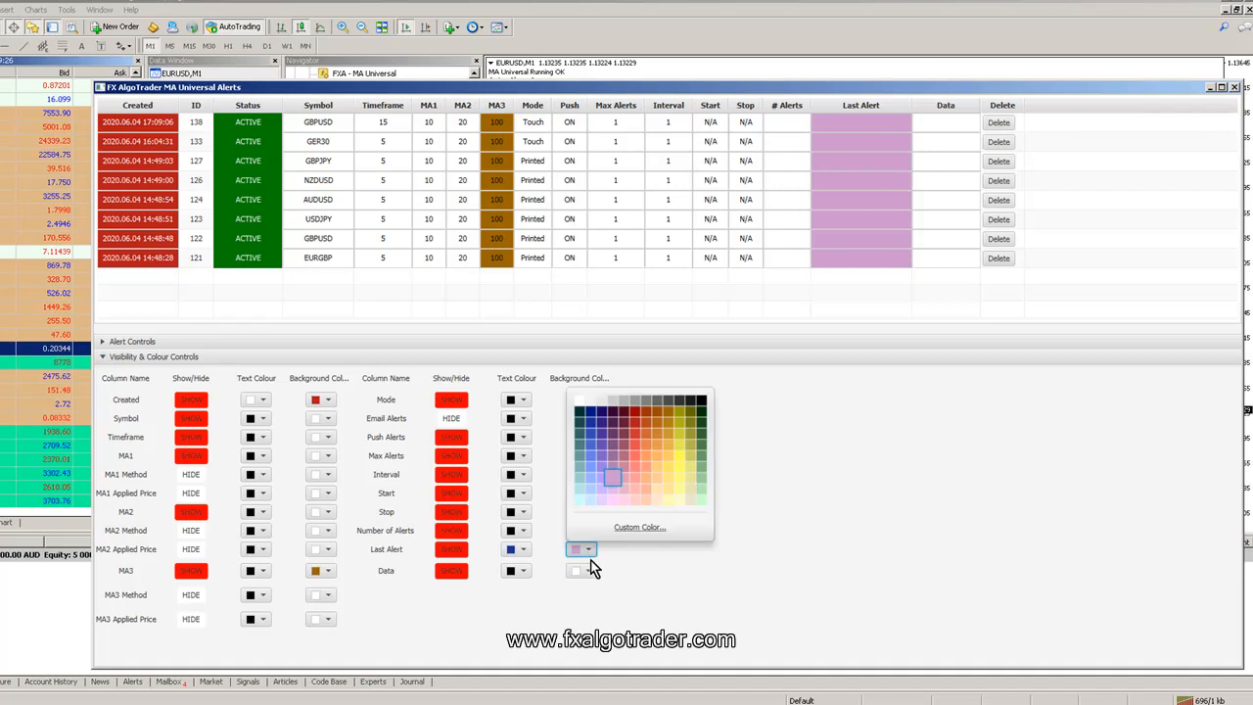
pyautogui.click(610, 477)
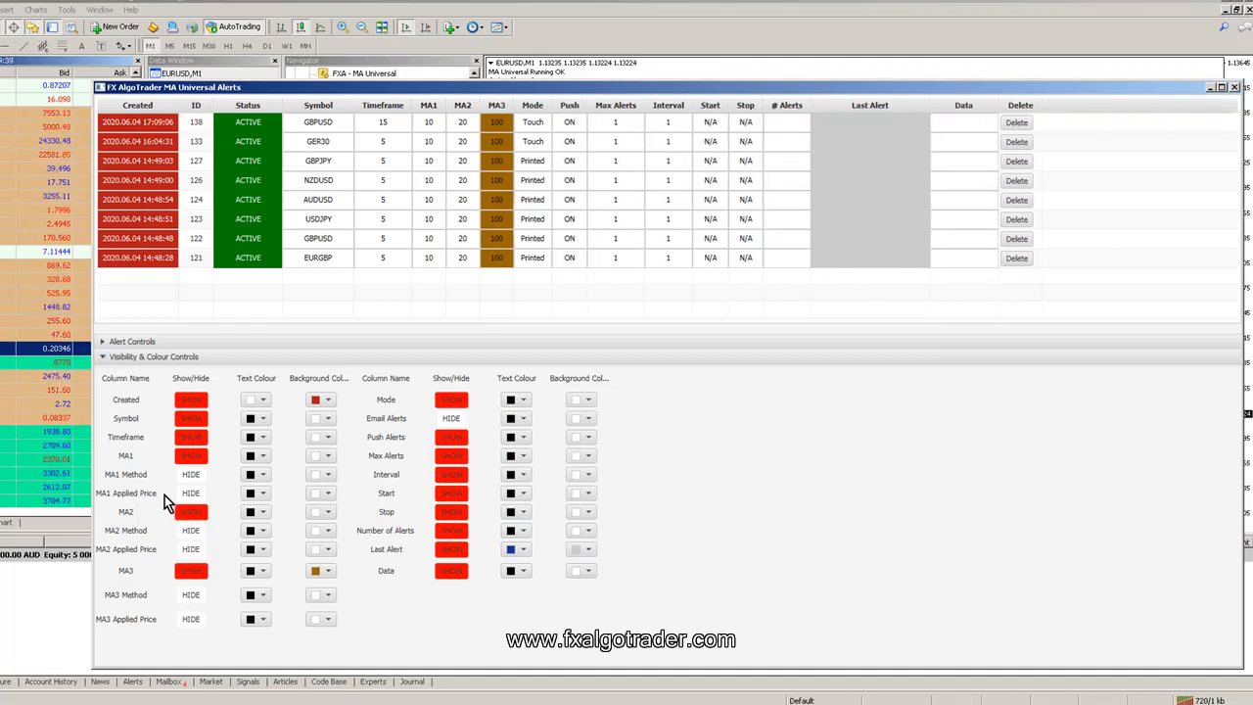
pyautogui.moveTo(176, 501)
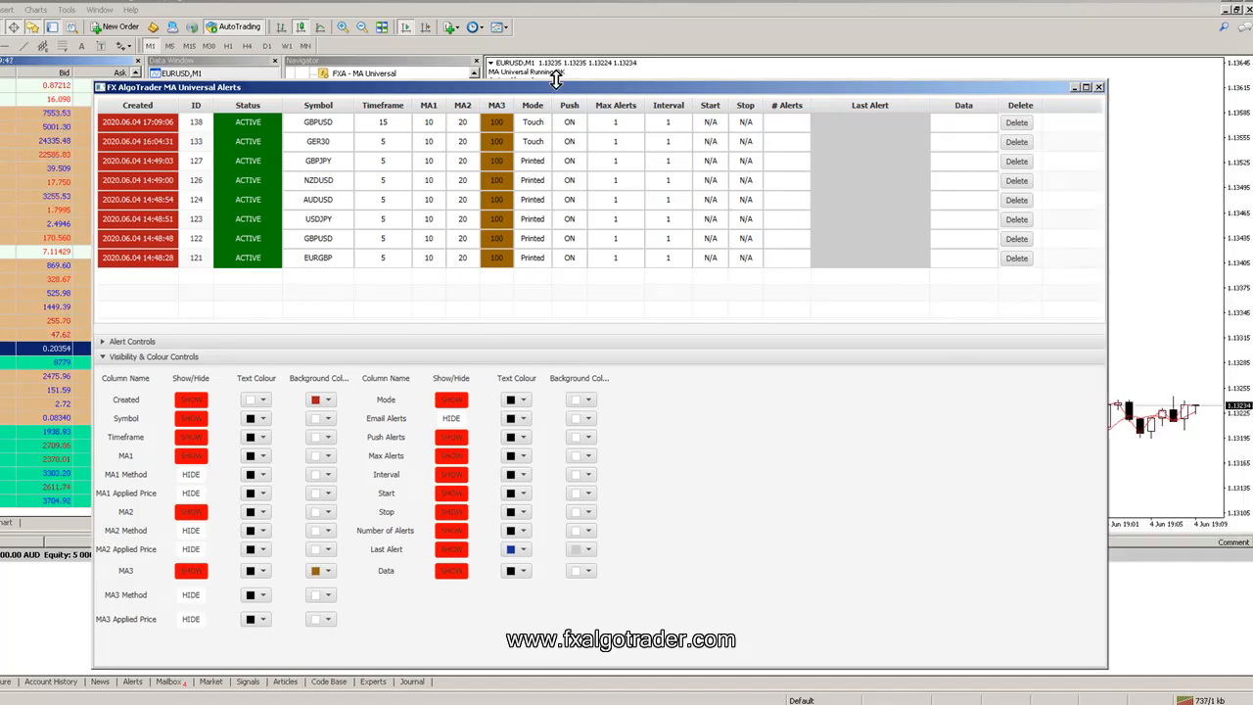
pyautogui.moveTo(681, 325)
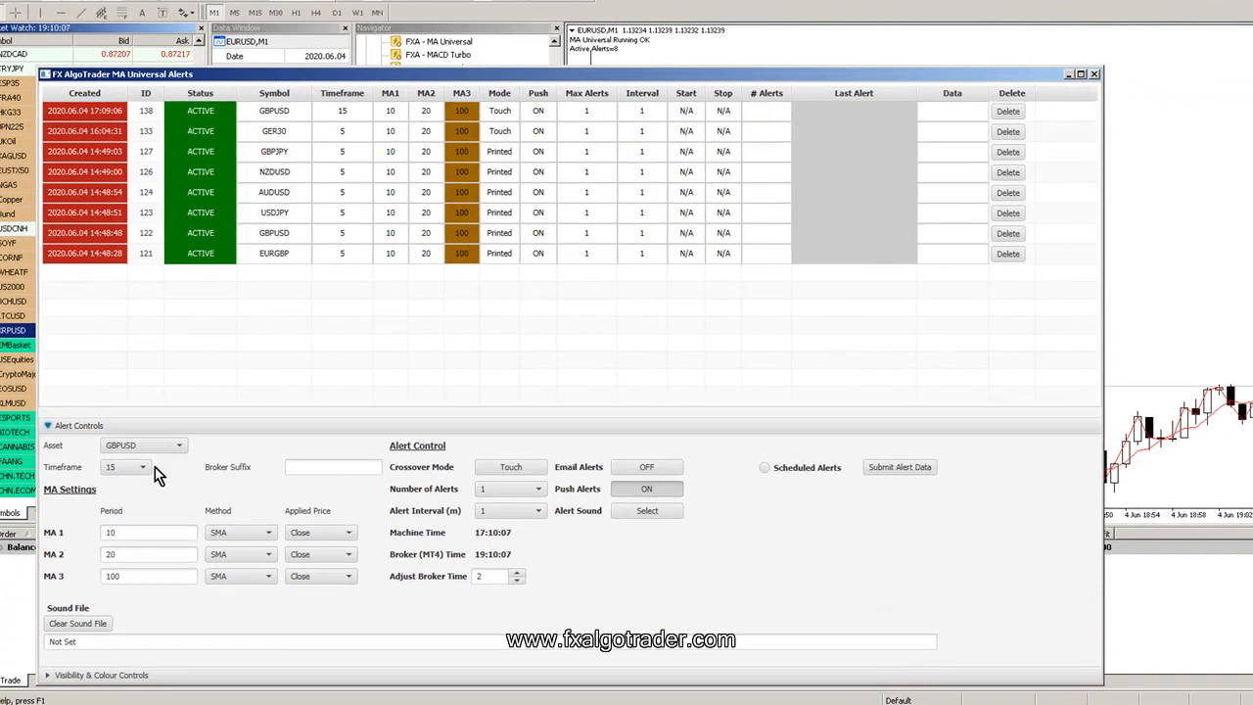
# Add 1-minute alerts with MA periods 1 and 5 for EURUSD and GBPUSD.
pyautogui.click(180, 444)
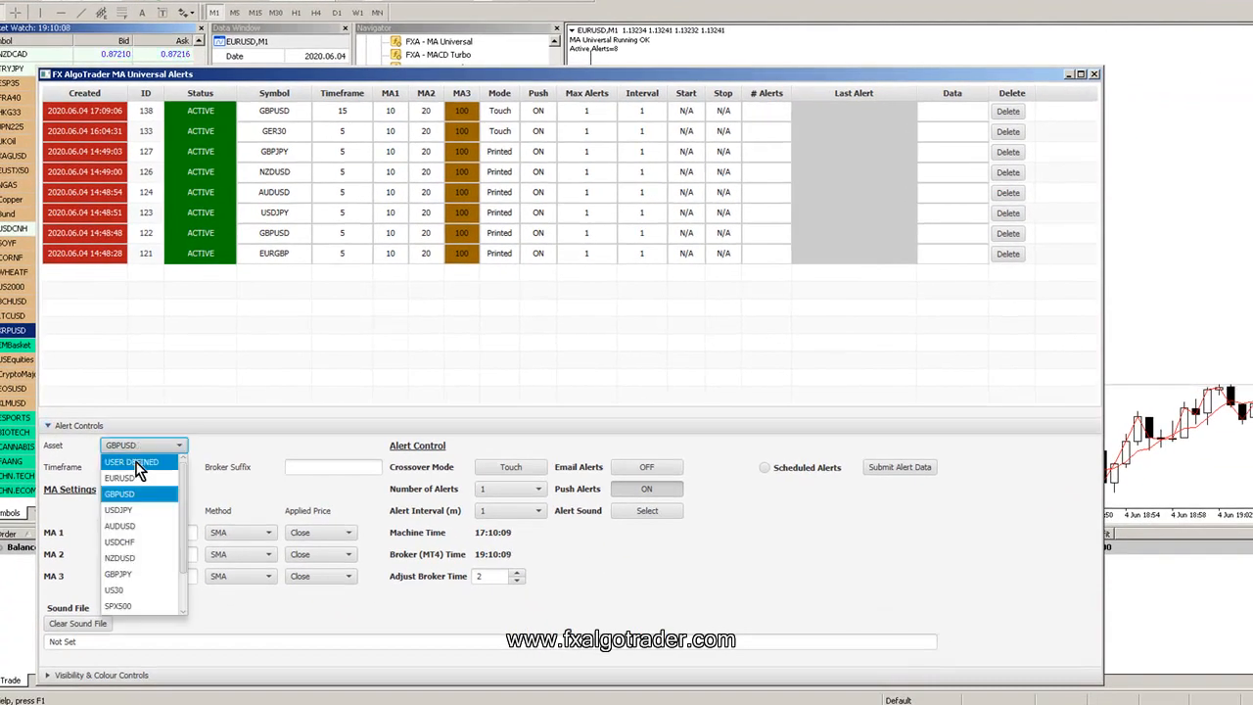
pyautogui.click(119, 477)
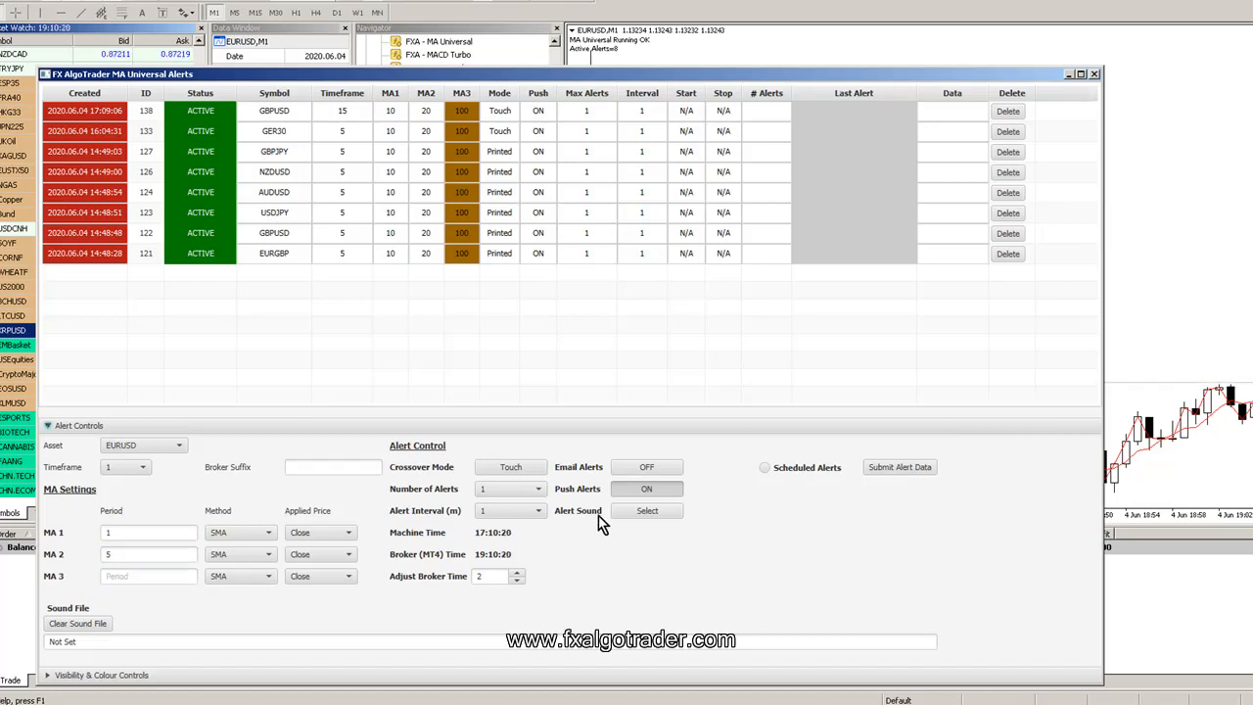
pyautogui.moveTo(722, 491)
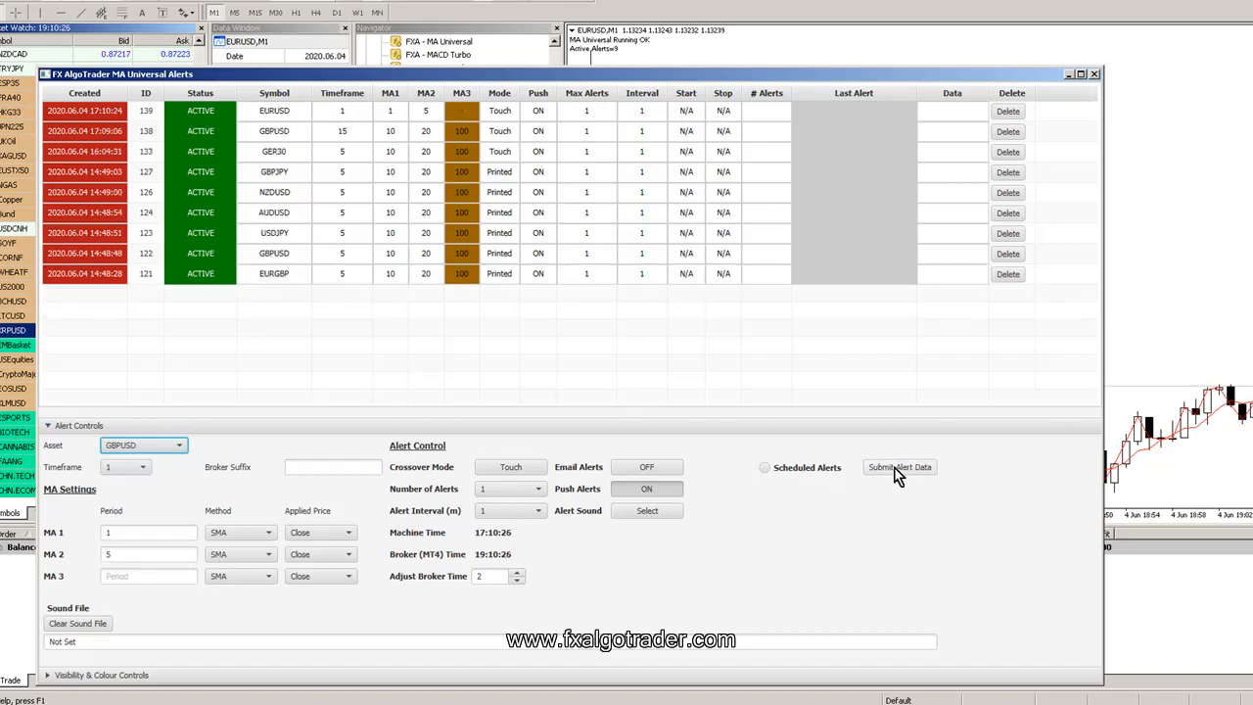
pyautogui.click(897, 466)
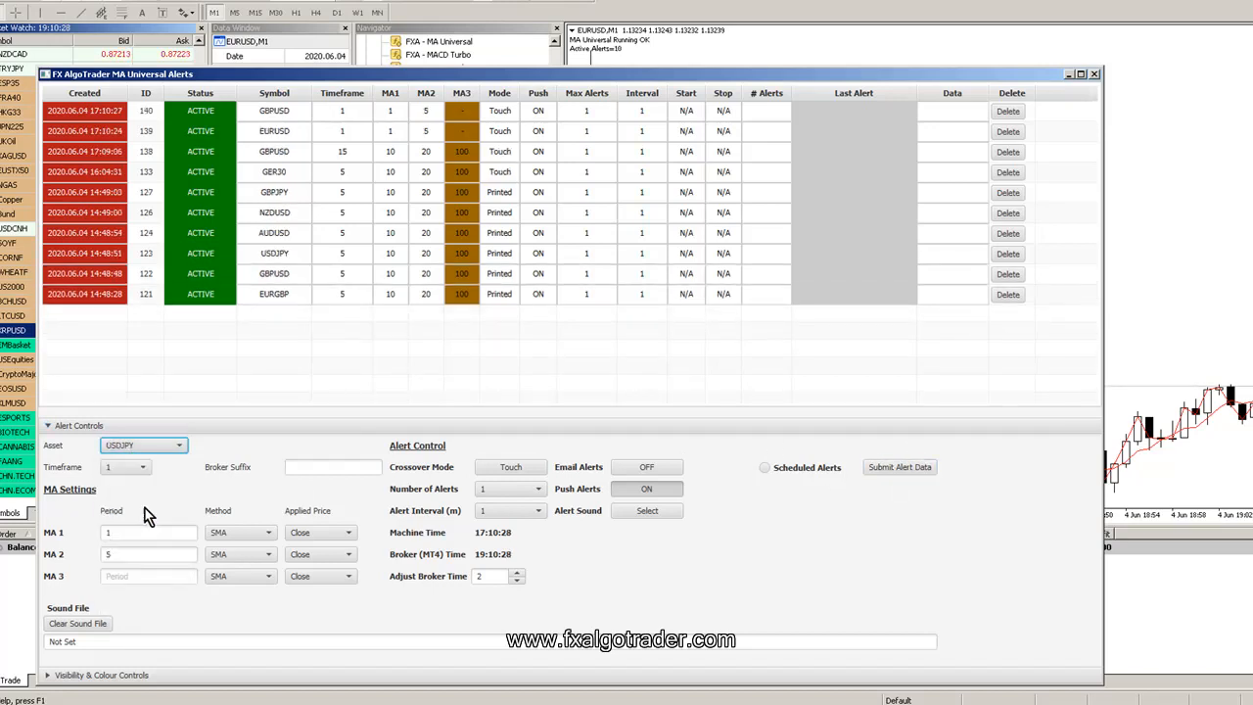
# Add the same 1-minute 1/5 alerts for USDJPY, AUDUSD and USDCHF.
pyautogui.click(178, 446)
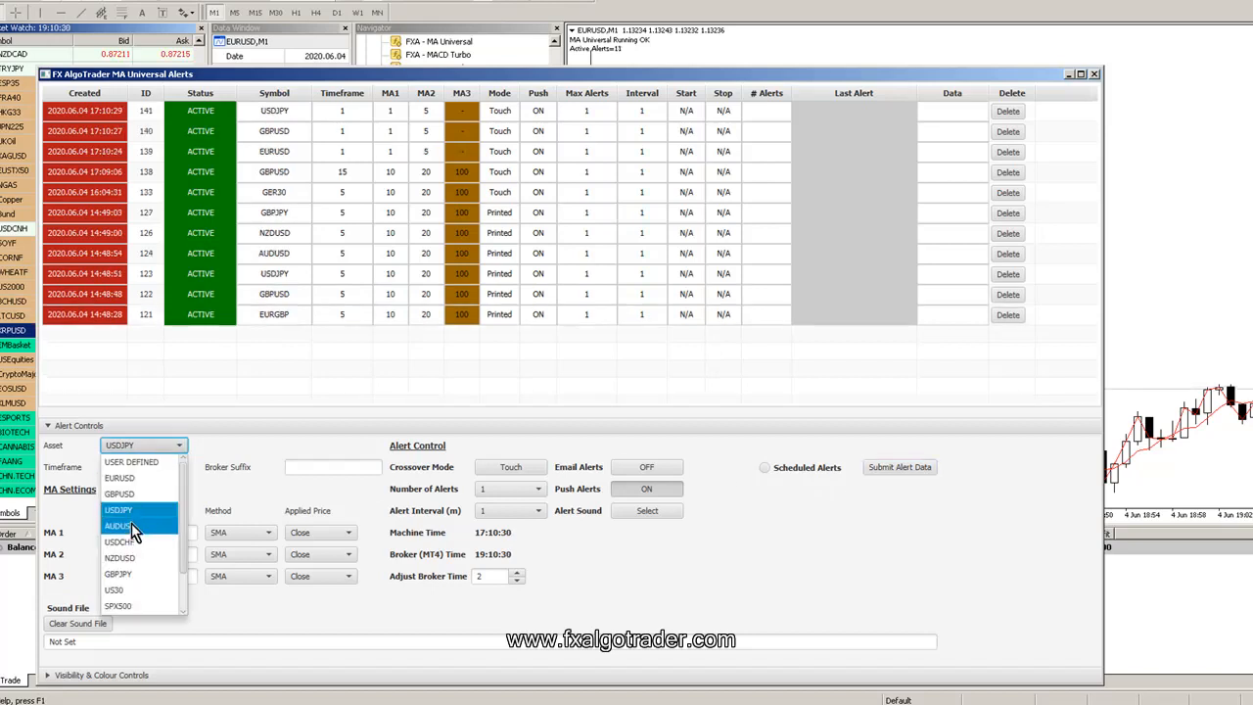
pyautogui.click(118, 524)
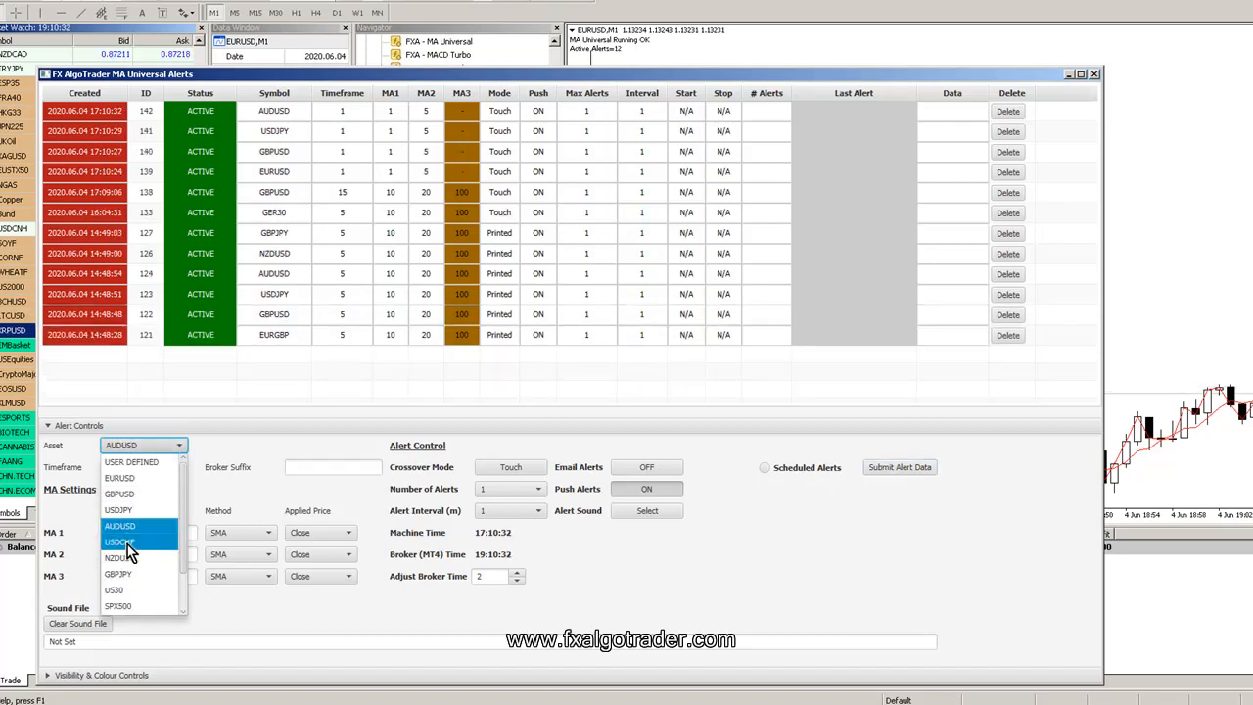
pyautogui.click(120, 540)
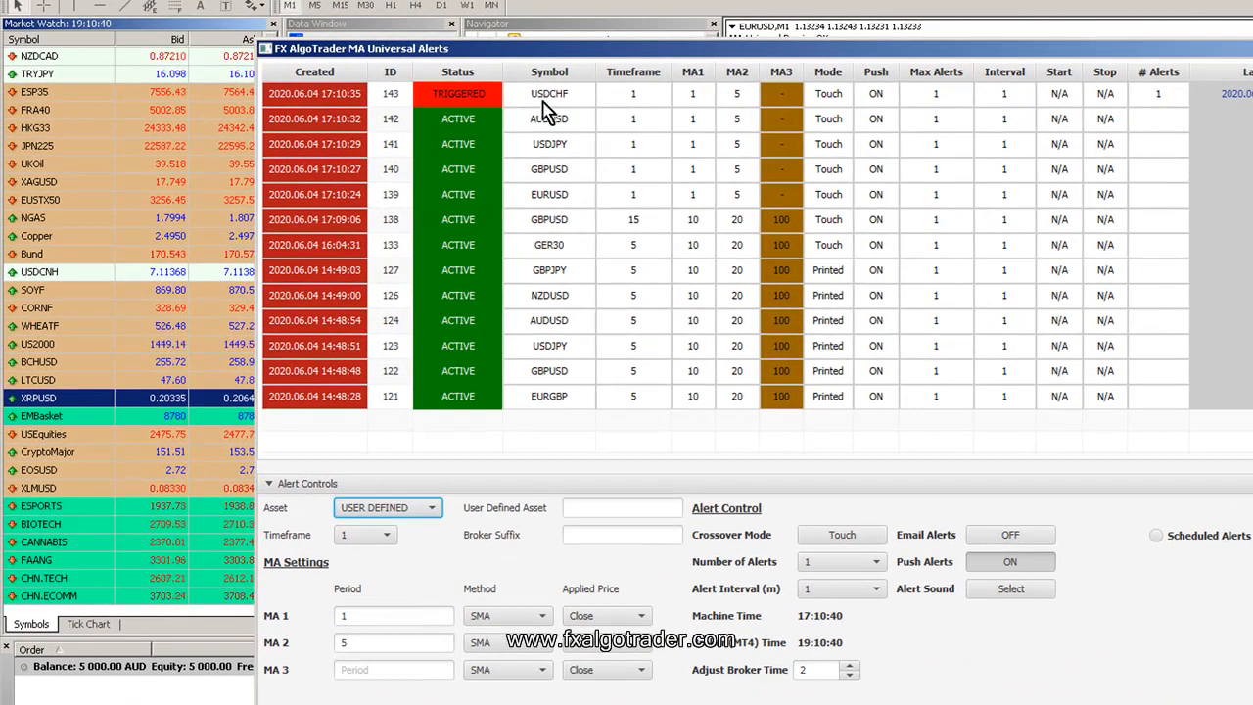
pyautogui.moveTo(157, 352)
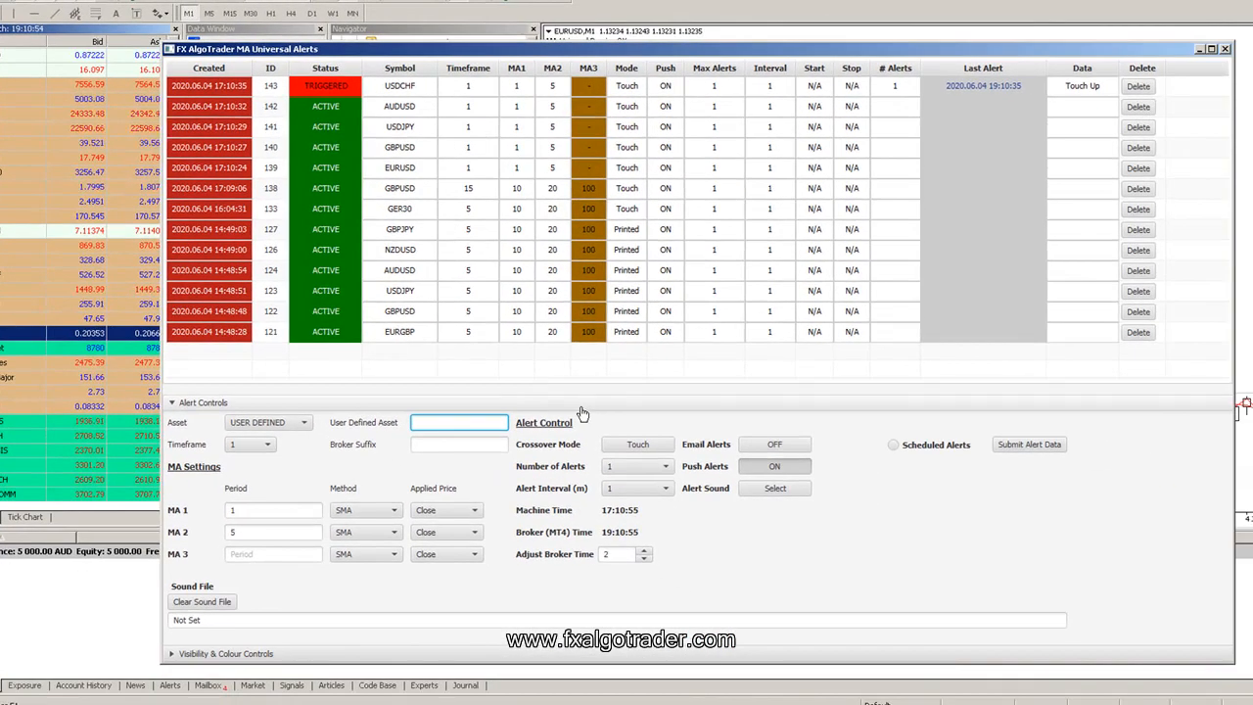
# Submit user-defined 1-minute alerts for JPN225 and FRA40.
pyautogui.write('JPN225')
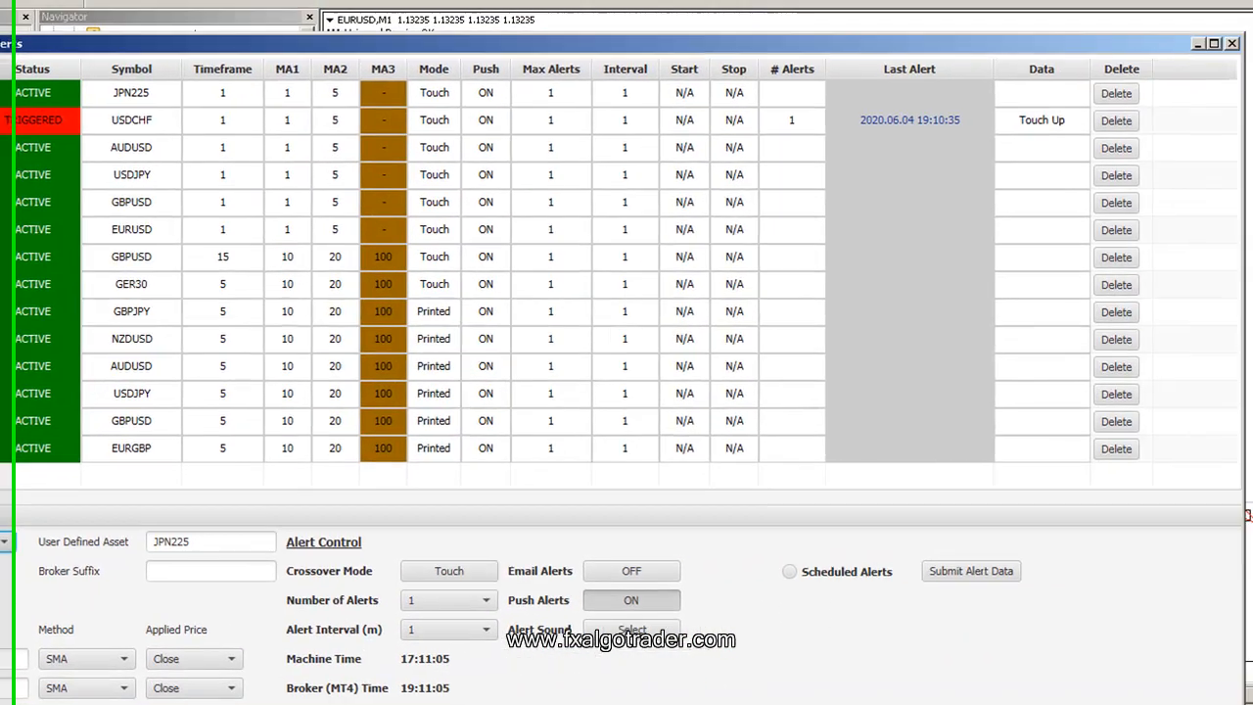
pyautogui.write('F')
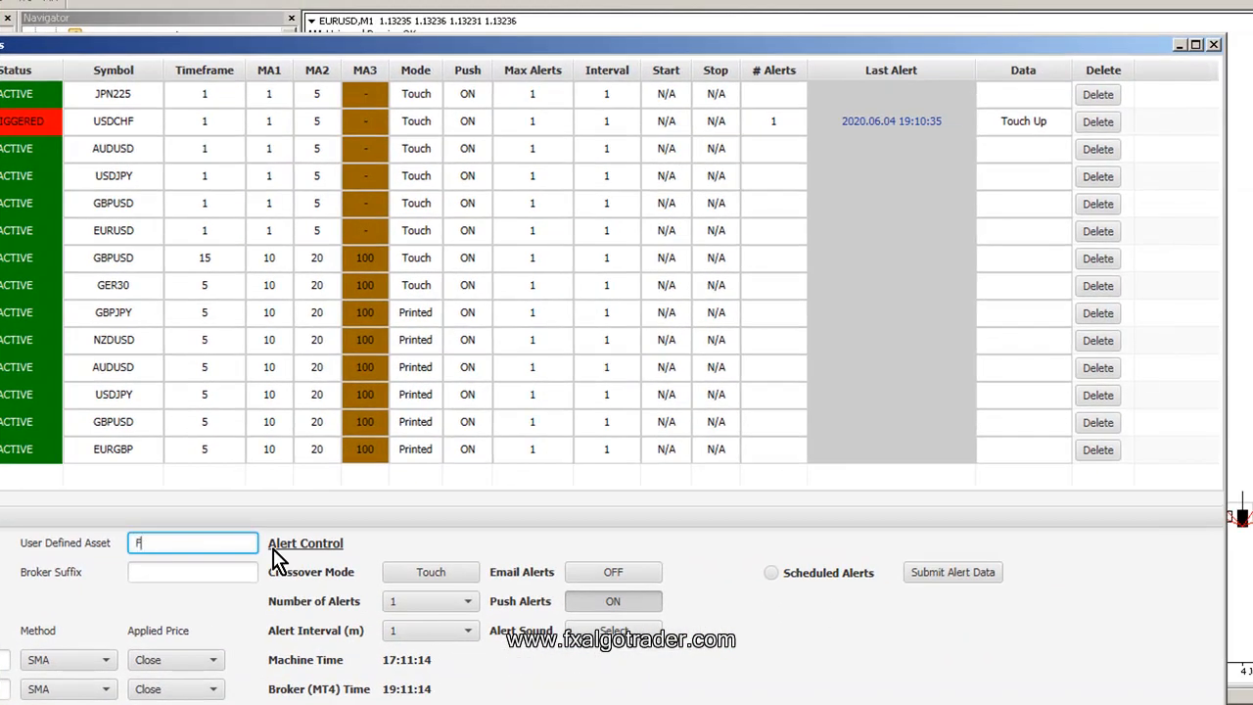
pyautogui.write('RA40')
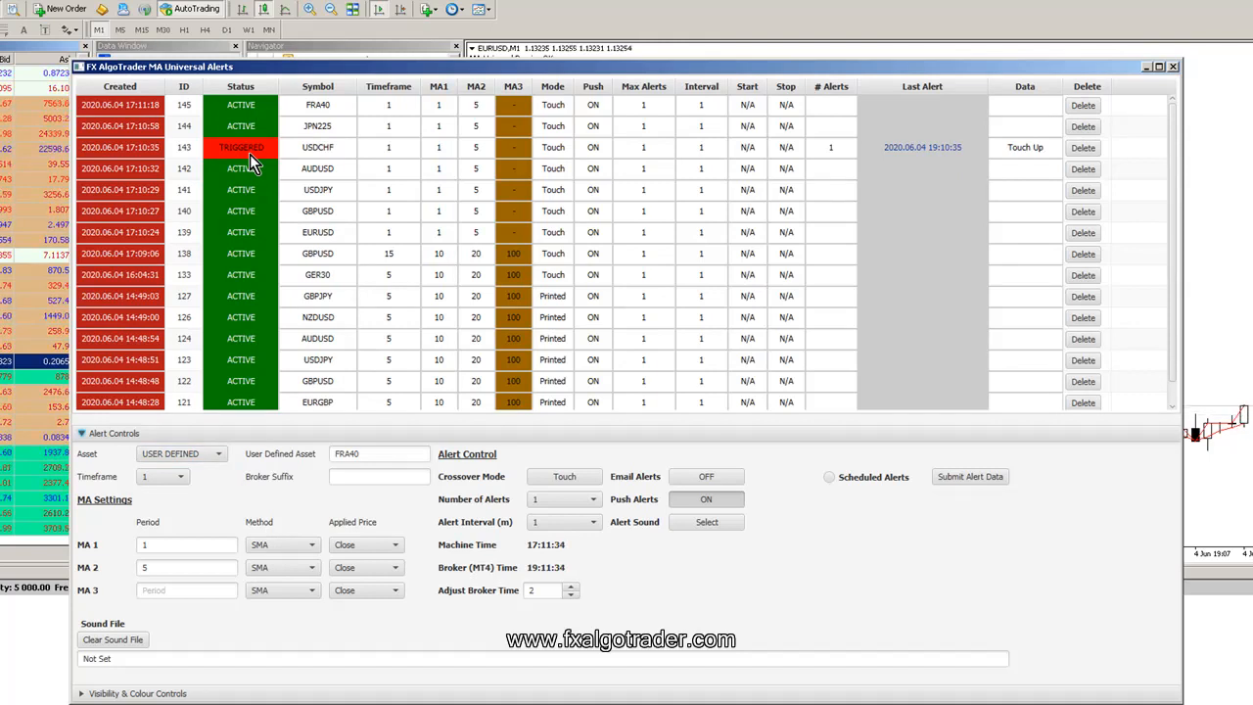
pyautogui.moveTo(603, 217)
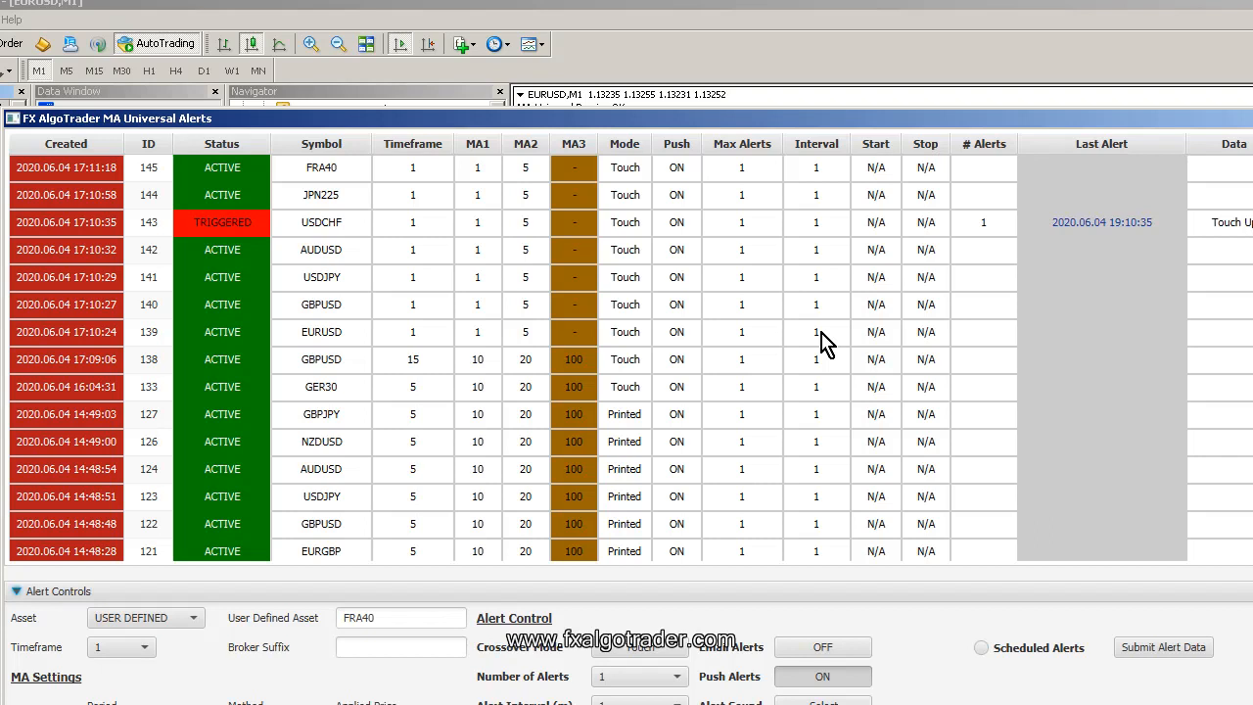
pyautogui.moveTo(1036, 311)
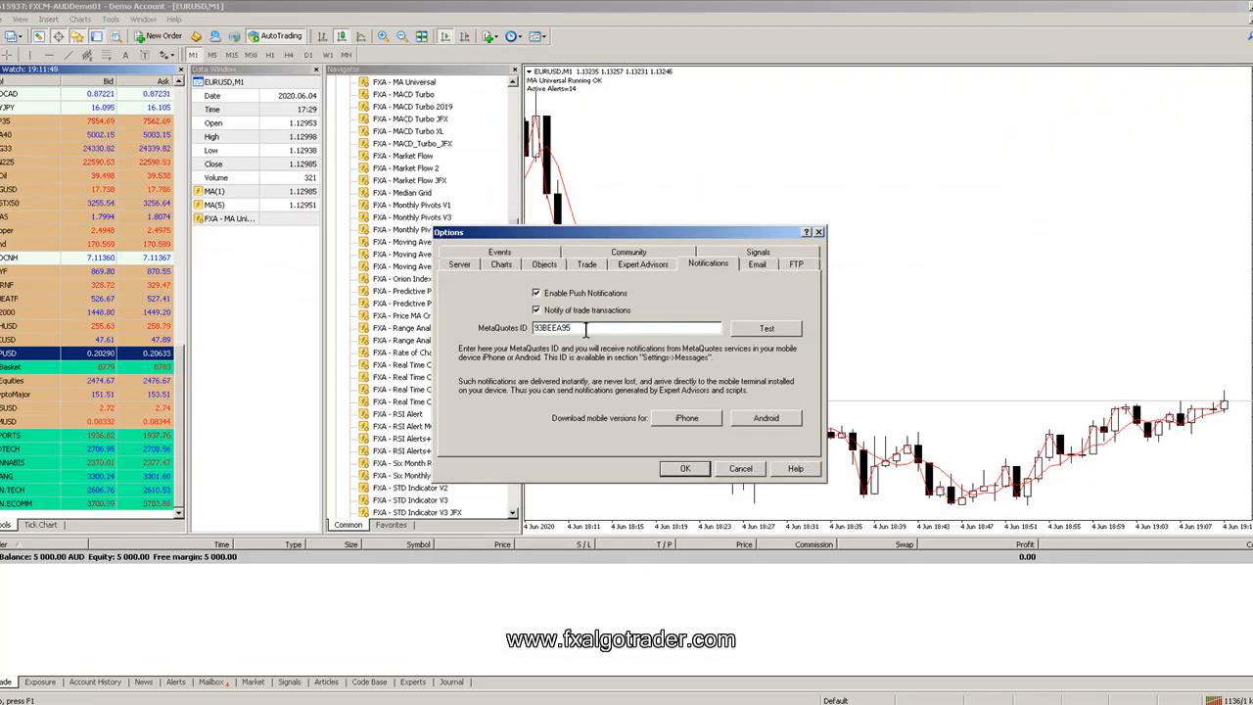
# Send a test push notification to the MetaQuotes ID and close the Options dialog.
pyautogui.tripleClick(552, 327)
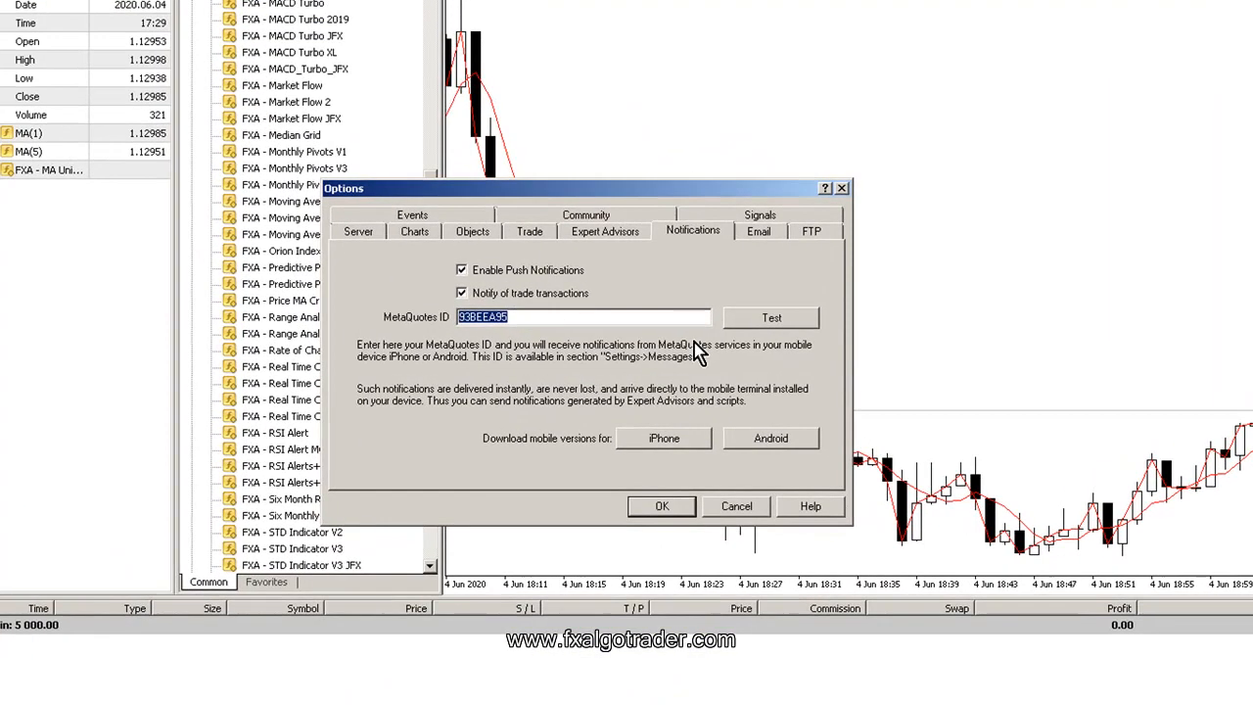
pyautogui.click(771, 317)
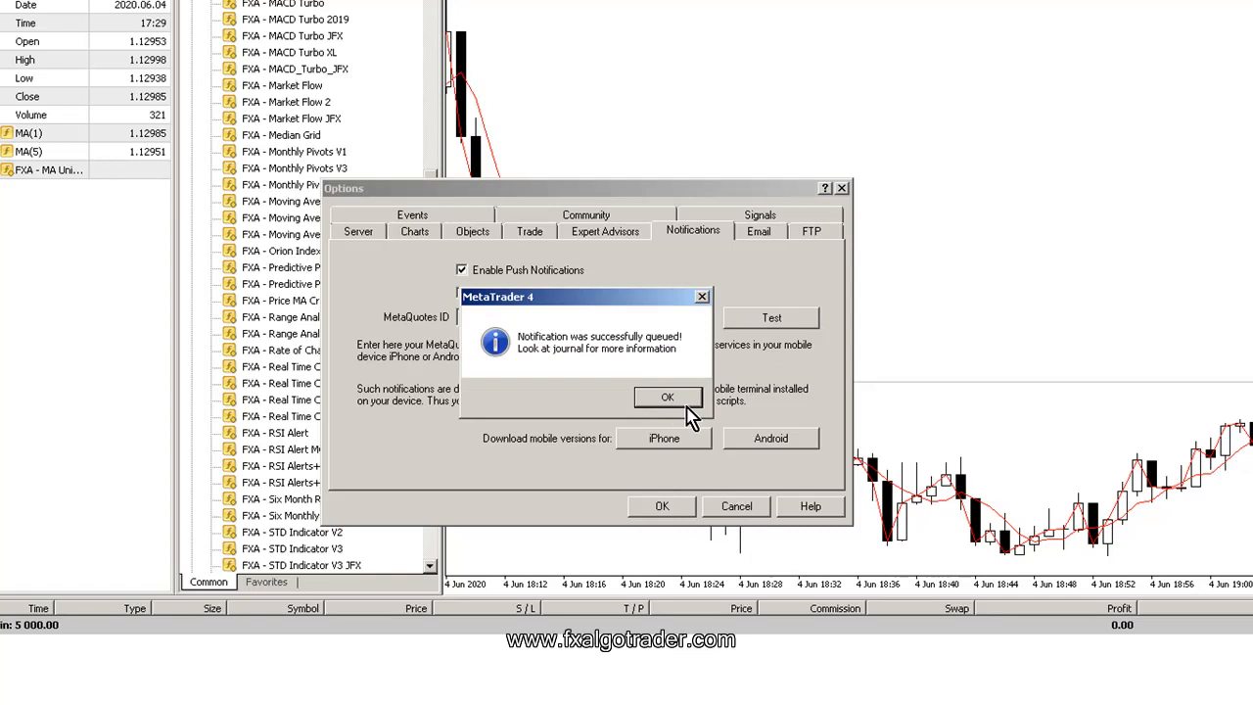
pyautogui.click(667, 396)
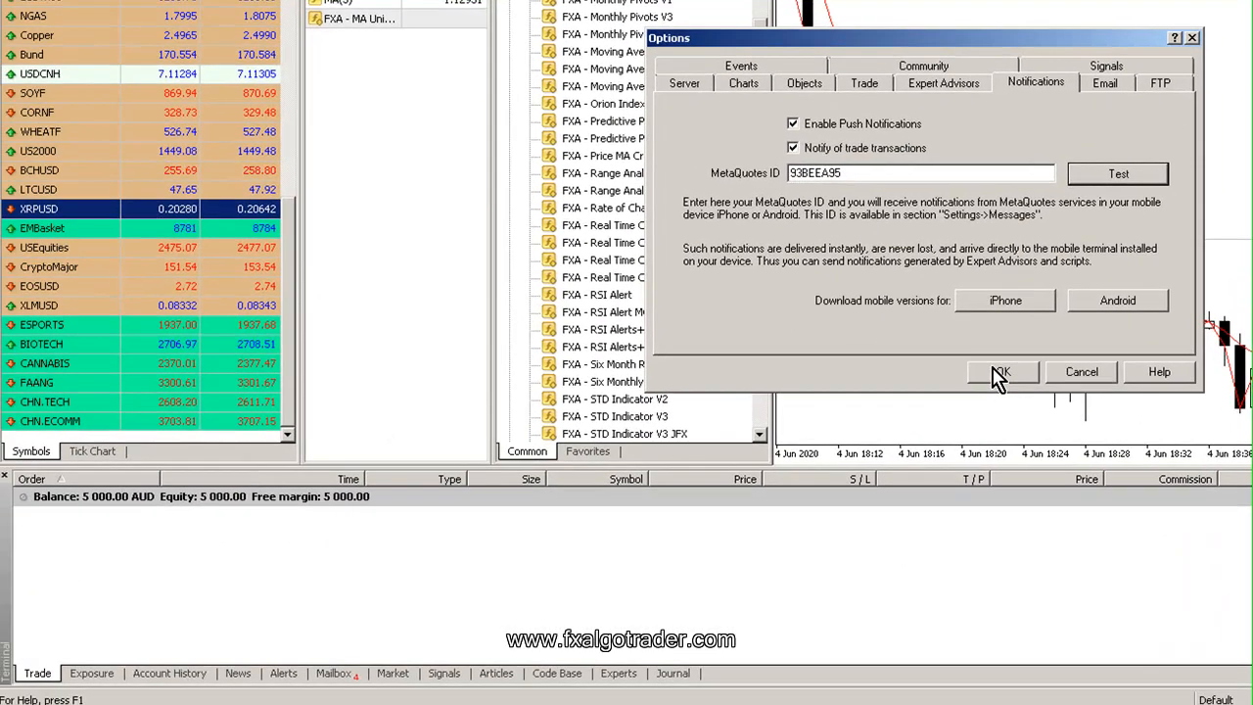
pyautogui.click(1000, 371)
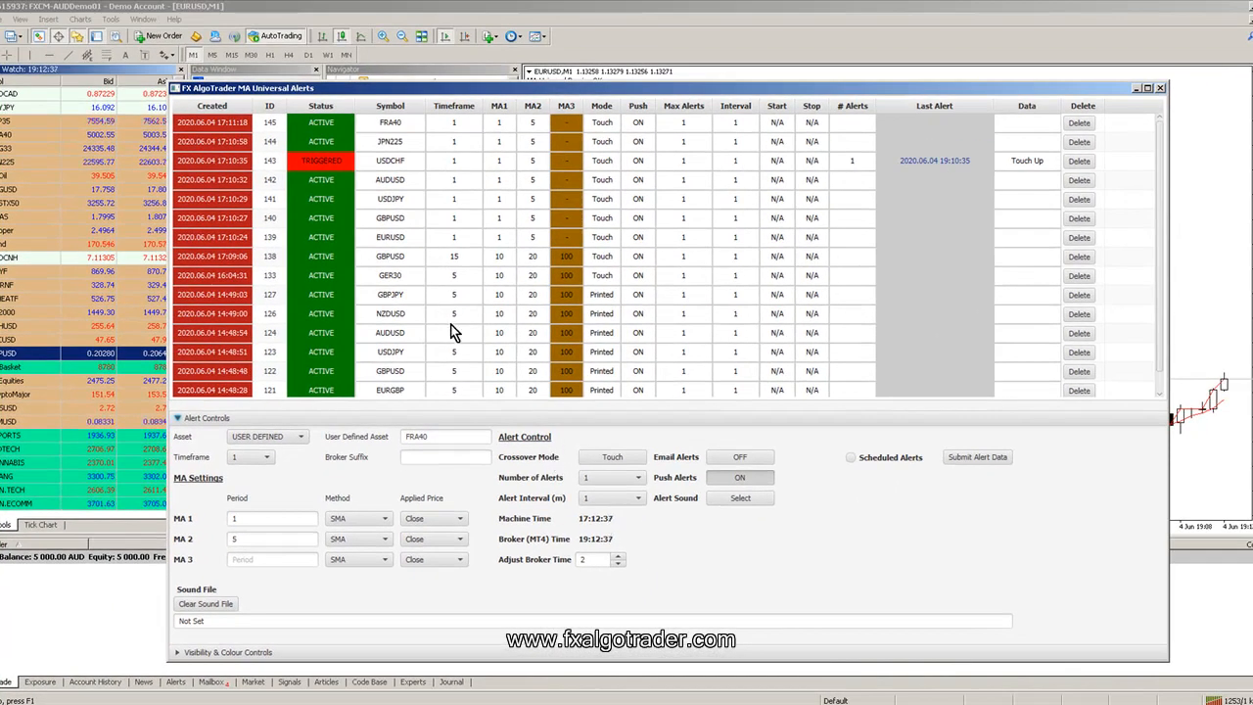
pyautogui.moveTo(480, 411)
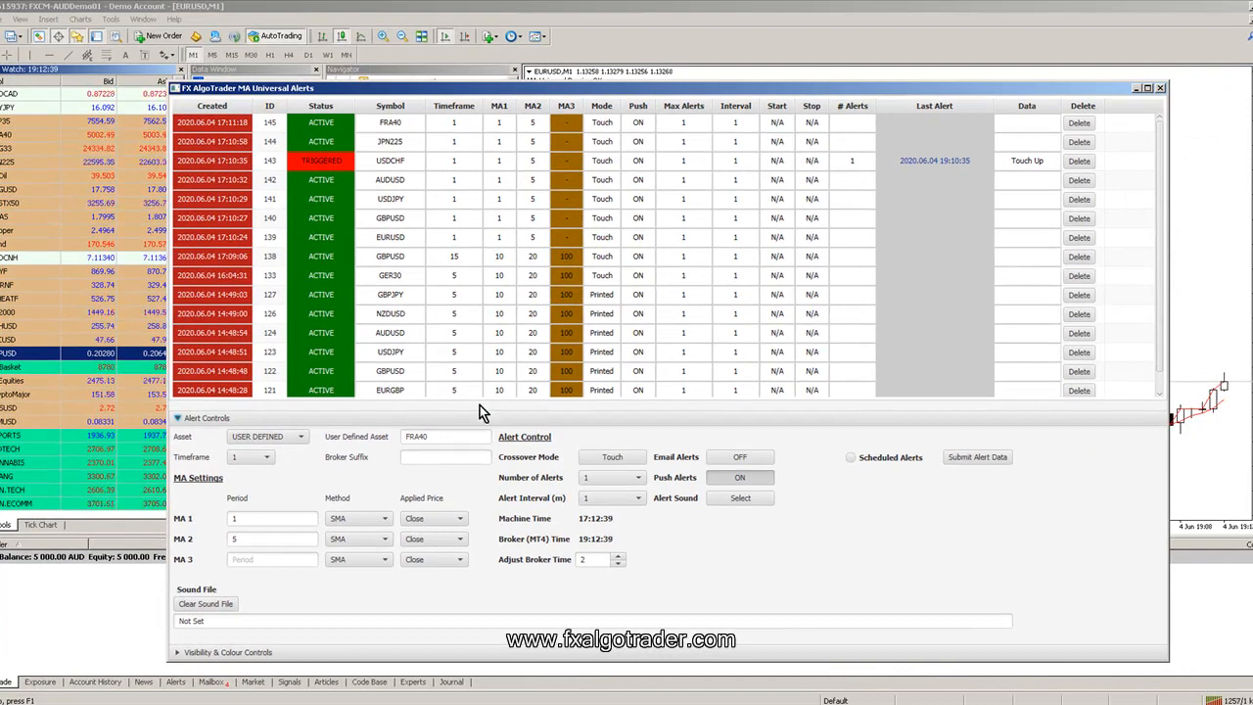
pyautogui.moveTo(362, 493)
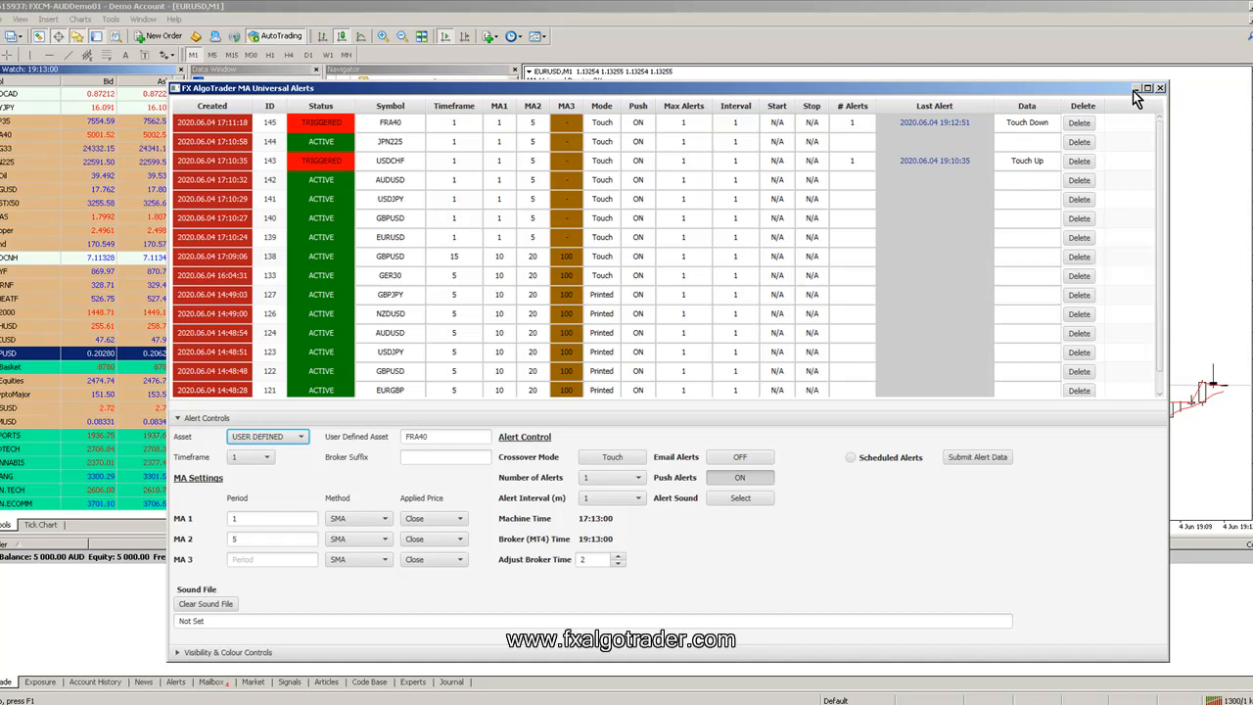
# View the FRA40 chart from Market Watch to check the crossover, then restore the alerts window.
pyautogui.click(1161, 86)
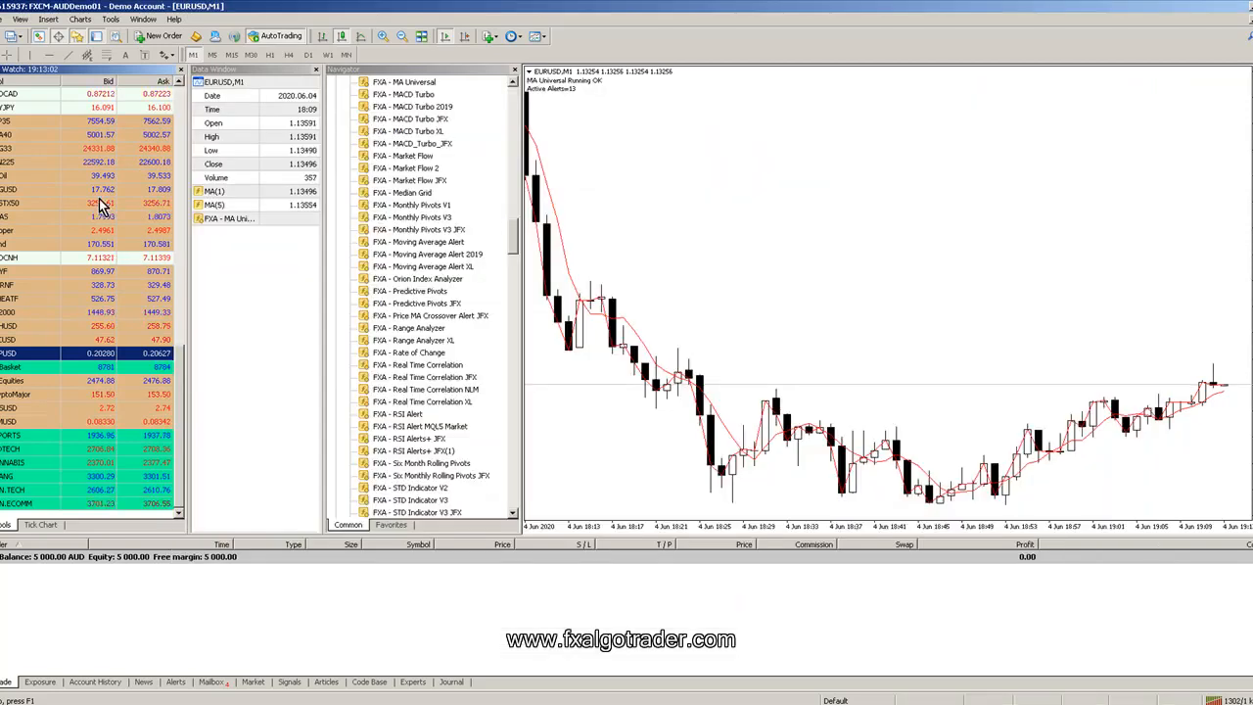
pyautogui.rightClick(97, 206)
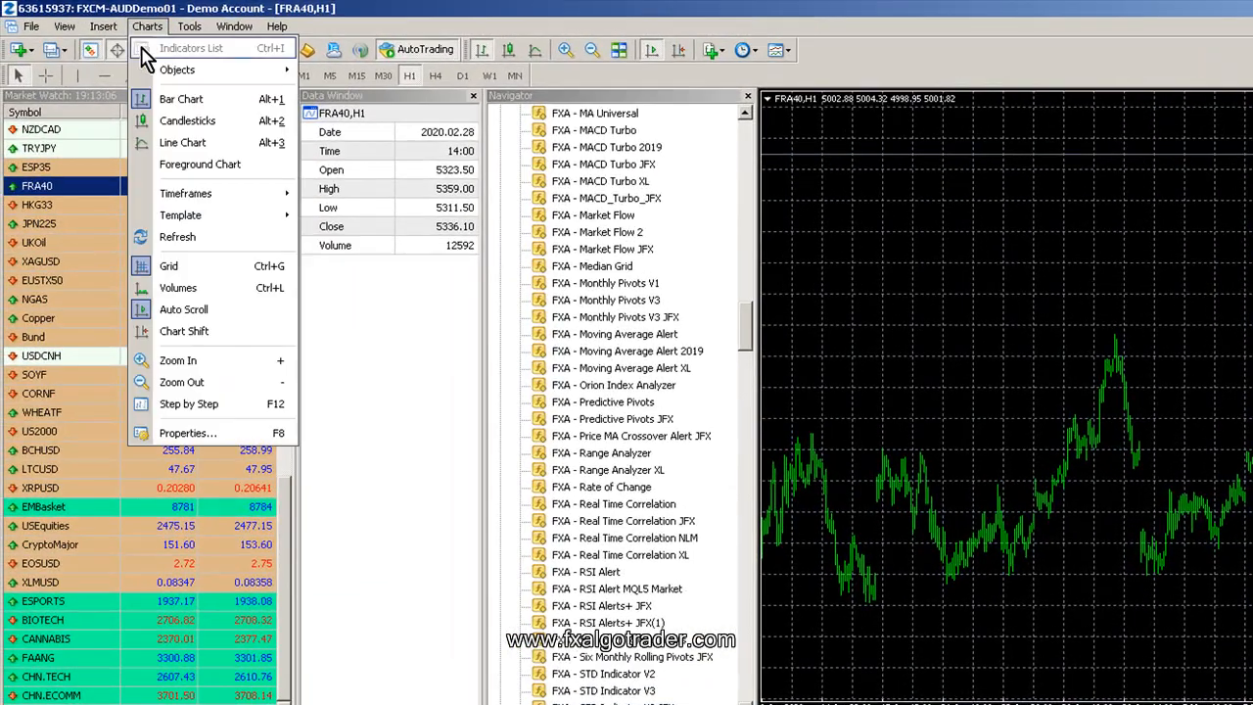
pyautogui.moveTo(180, 213)
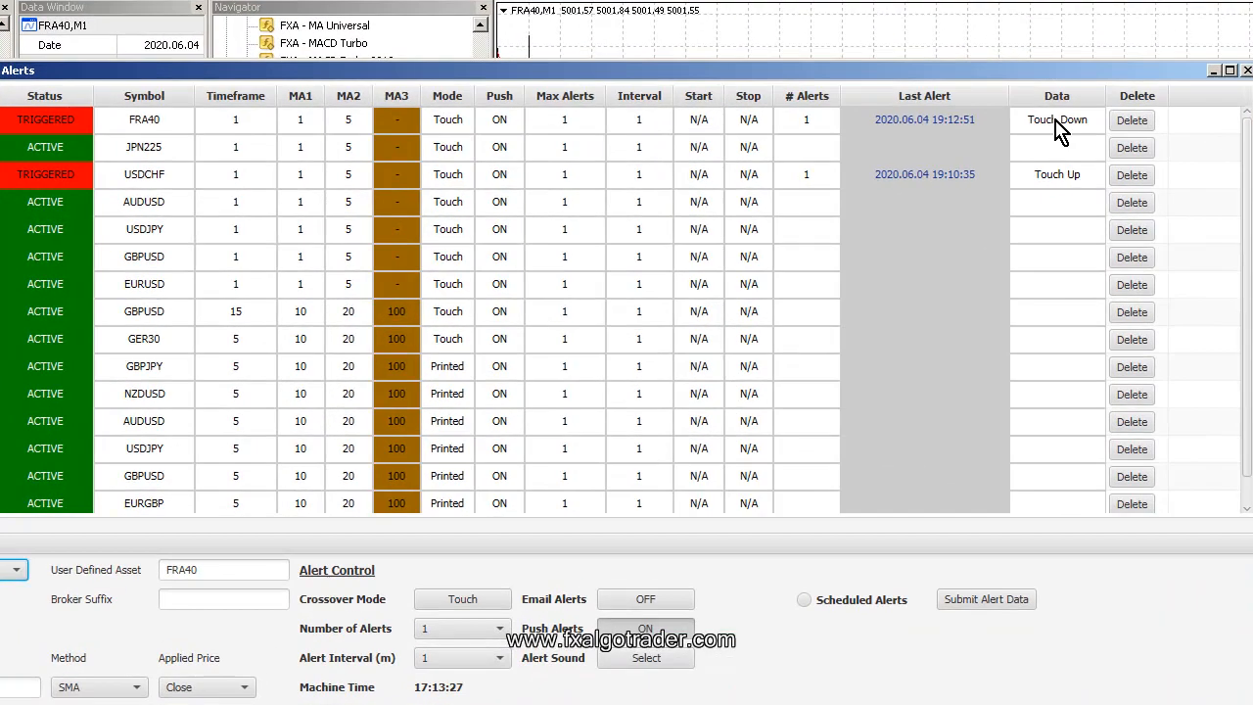
pyautogui.moveTo(949, 137)
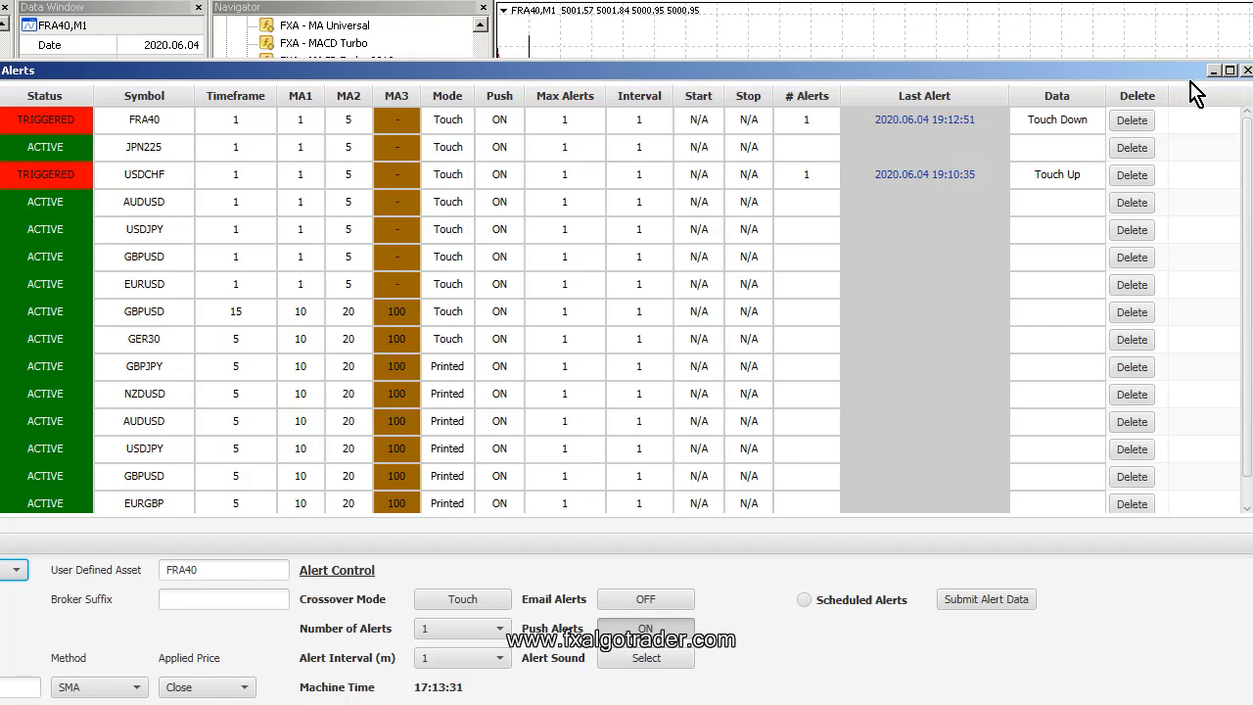
pyautogui.click(1245, 70)
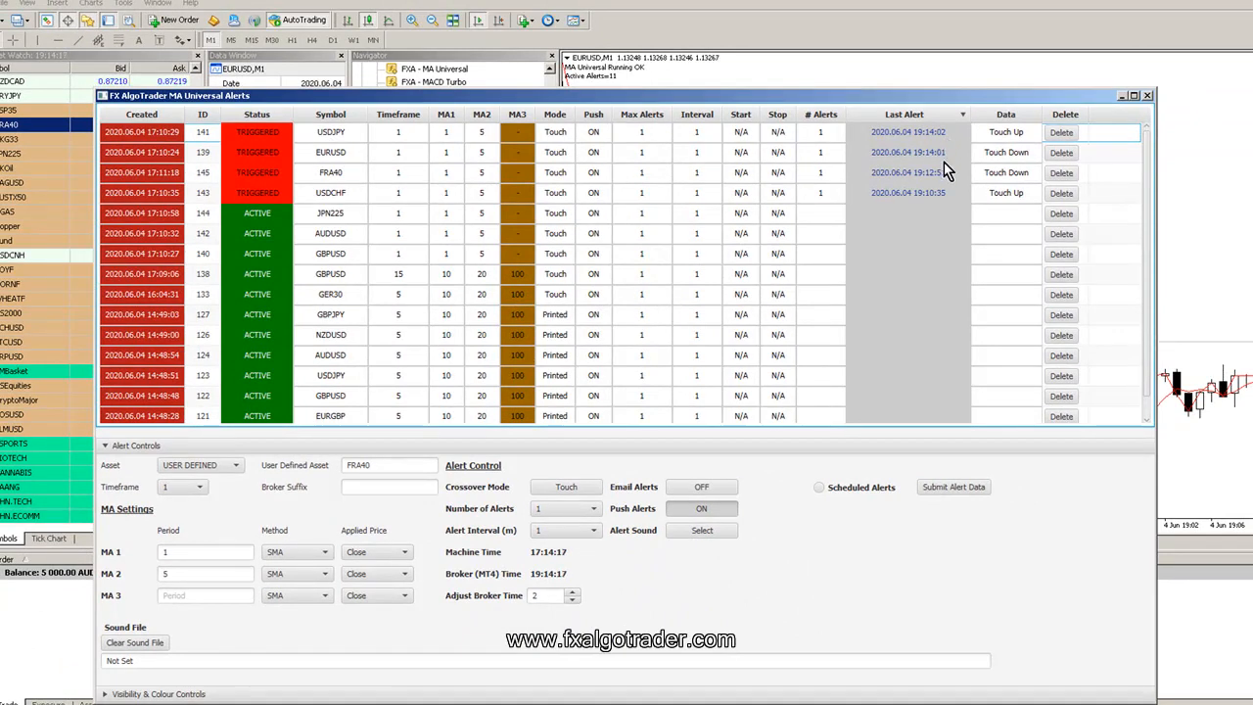
pyautogui.moveTo(975, 231)
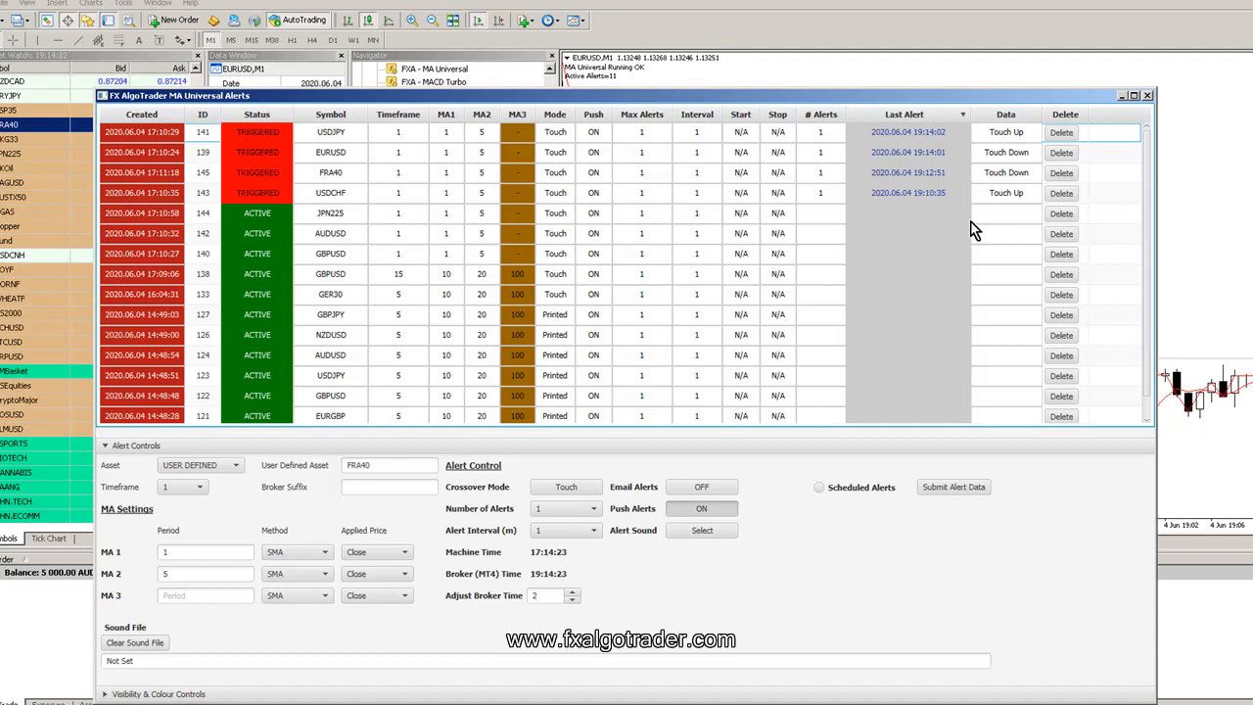
pyautogui.moveTo(602, 83)
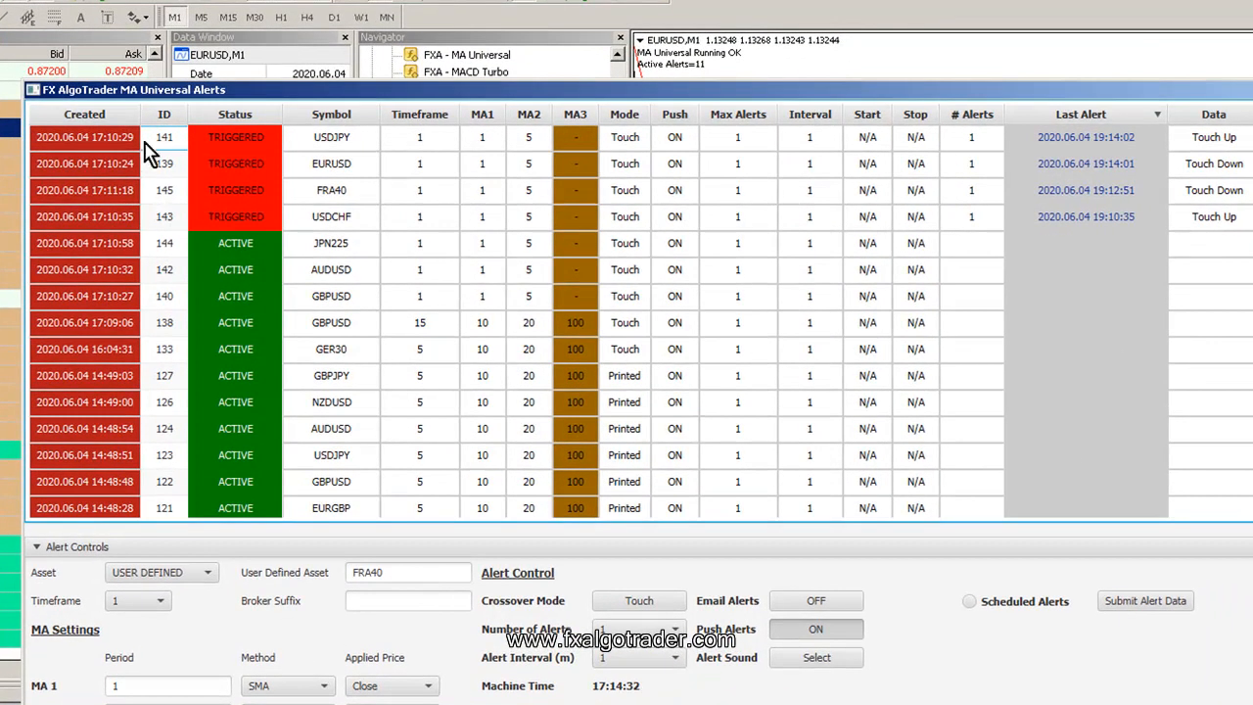
pyautogui.moveTo(364, 102)
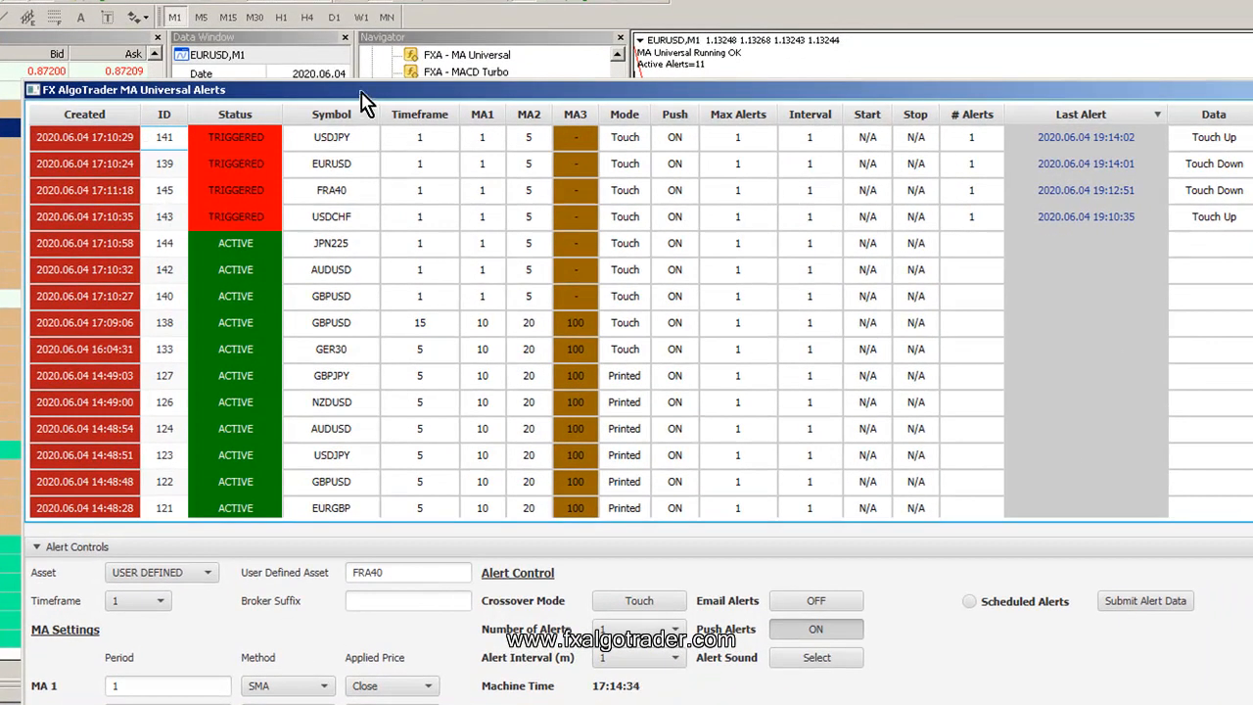
pyautogui.moveTo(438, 403)
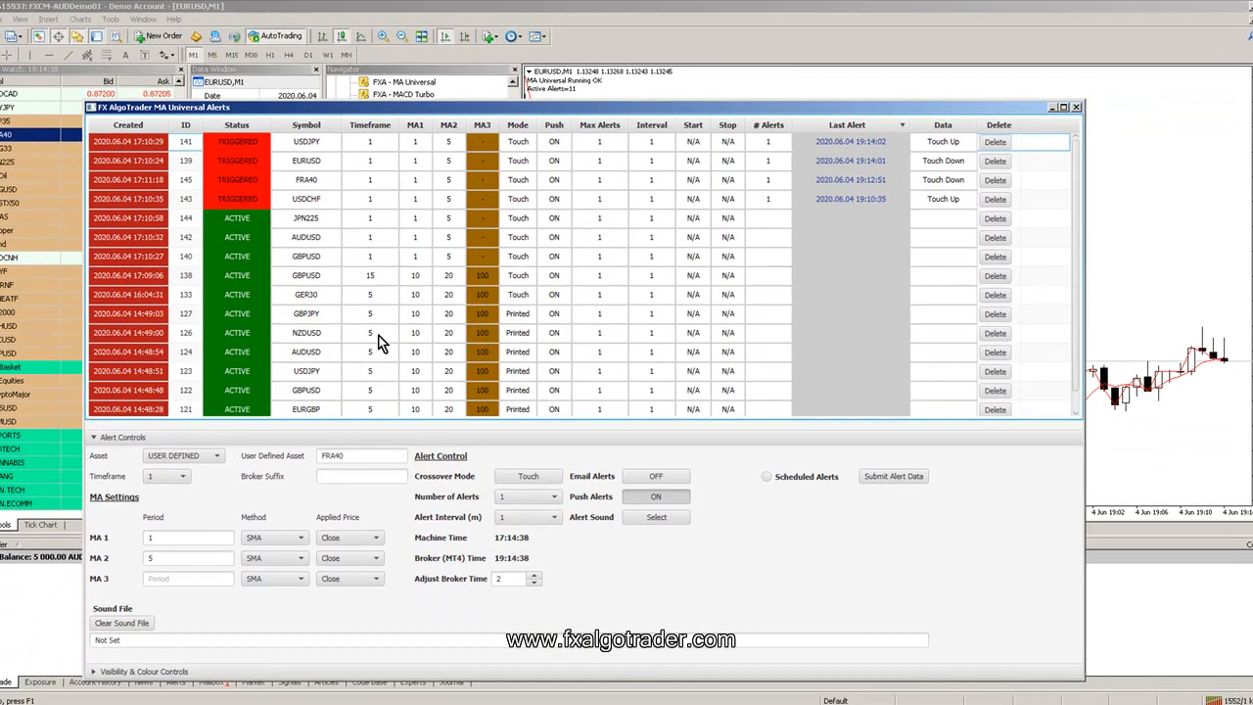
pyautogui.moveTo(413, 336)
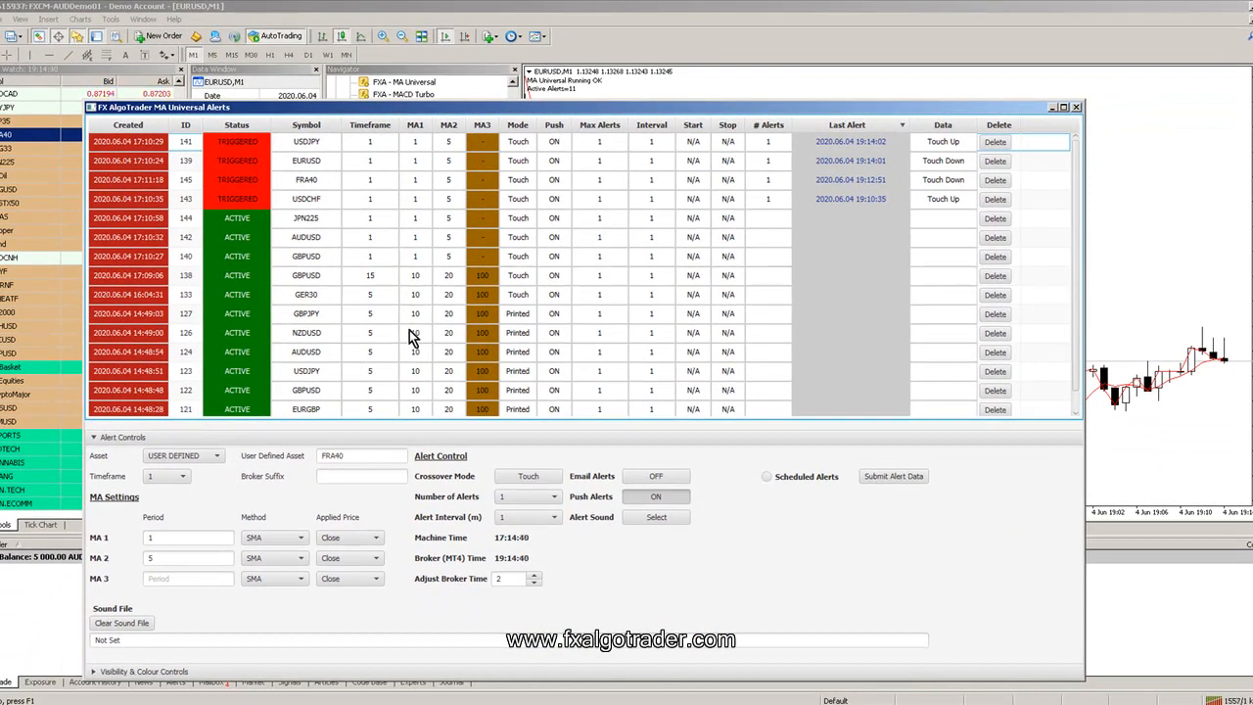
pyautogui.moveTo(728, 173)
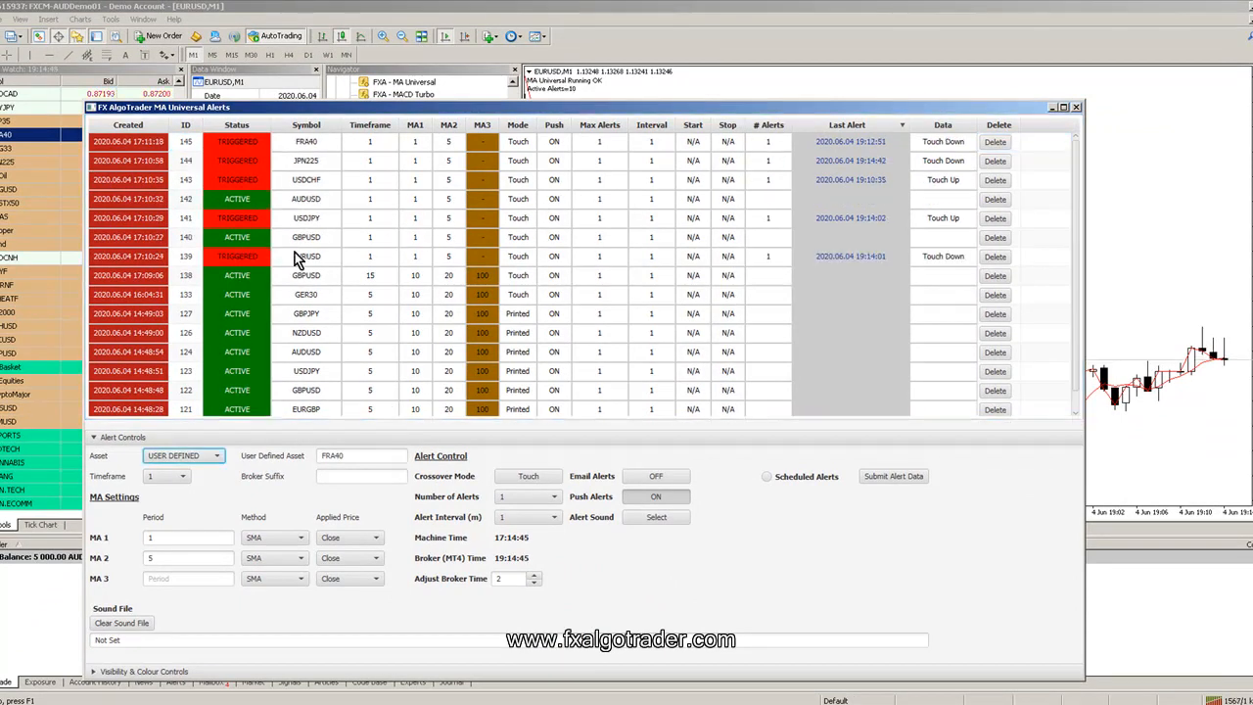
pyautogui.moveTo(725, 219)
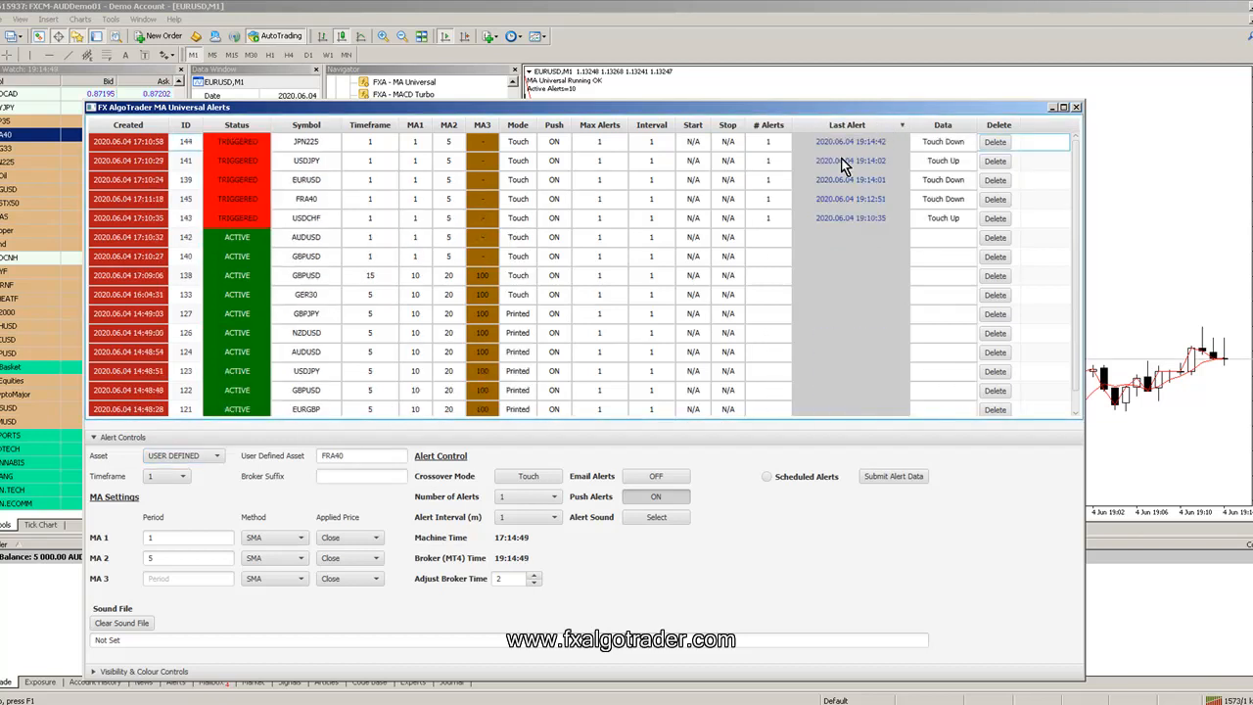
pyautogui.moveTo(298, 159)
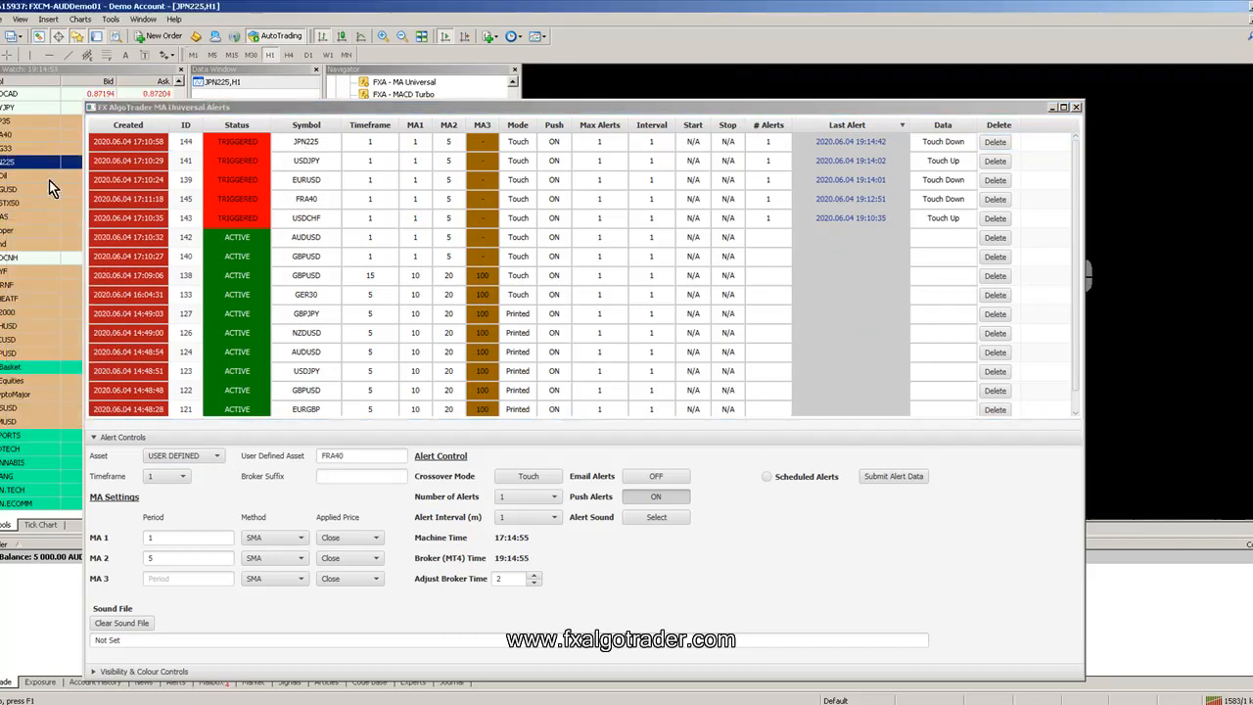
# Set the JPN225 chart to M1 via Charts menu, then reopen the FXA MA Universal alert table.
pyautogui.click(79, 19)
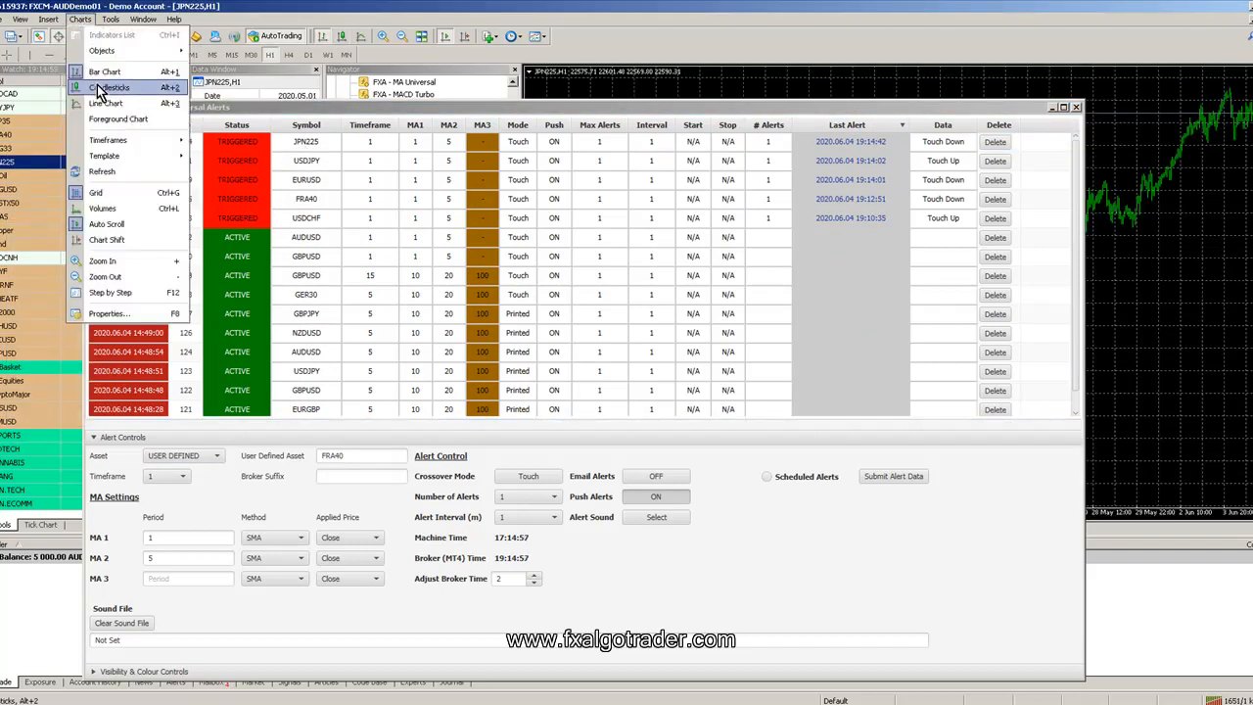
pyautogui.moveTo(108, 139)
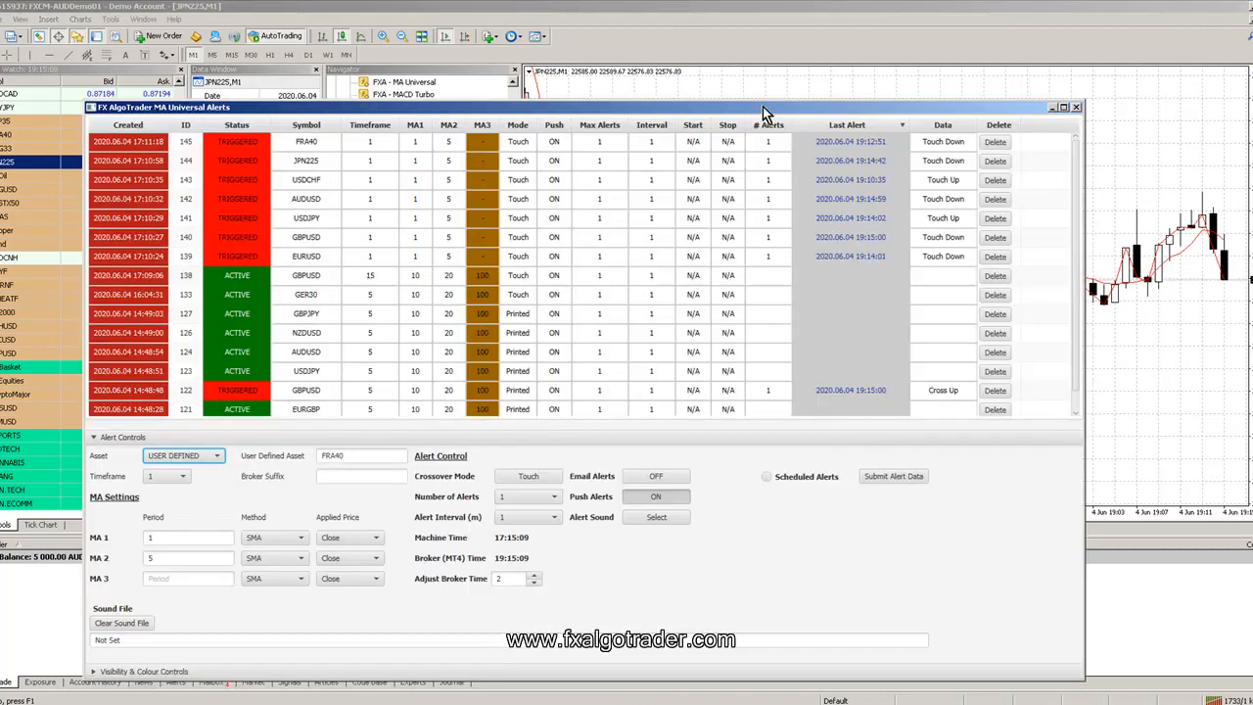
pyautogui.moveTo(830, 165)
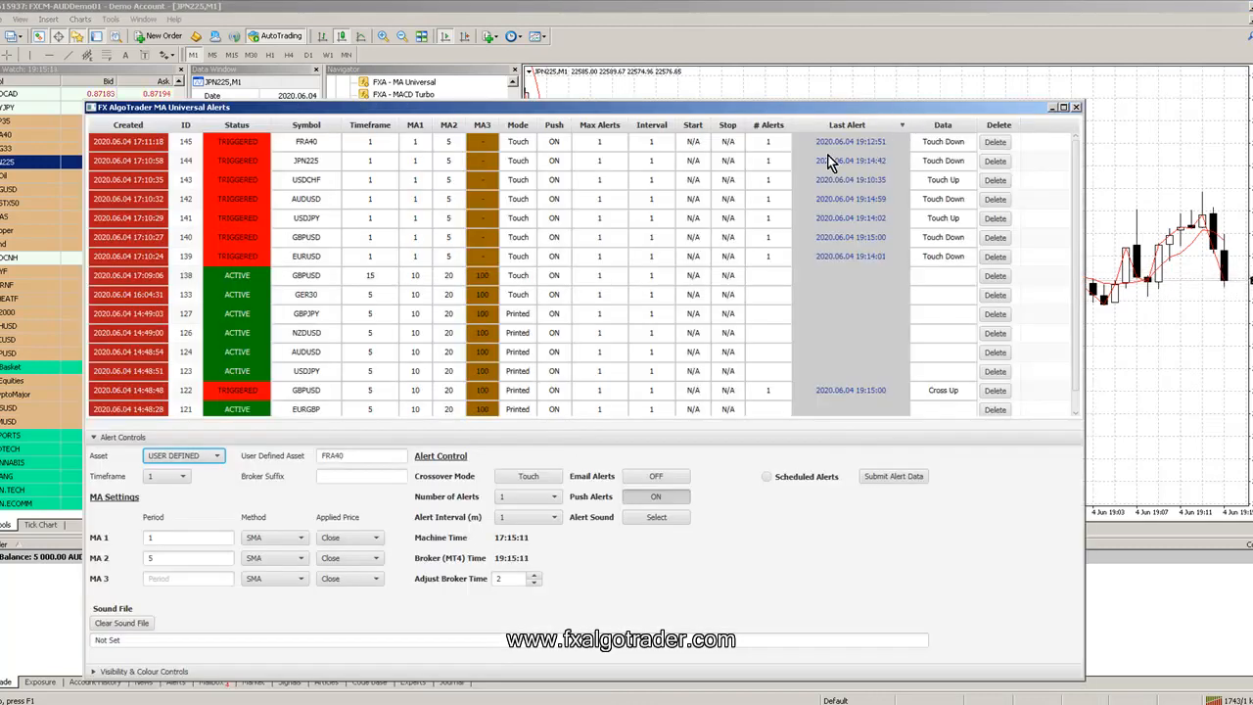
pyautogui.moveTo(865, 173)
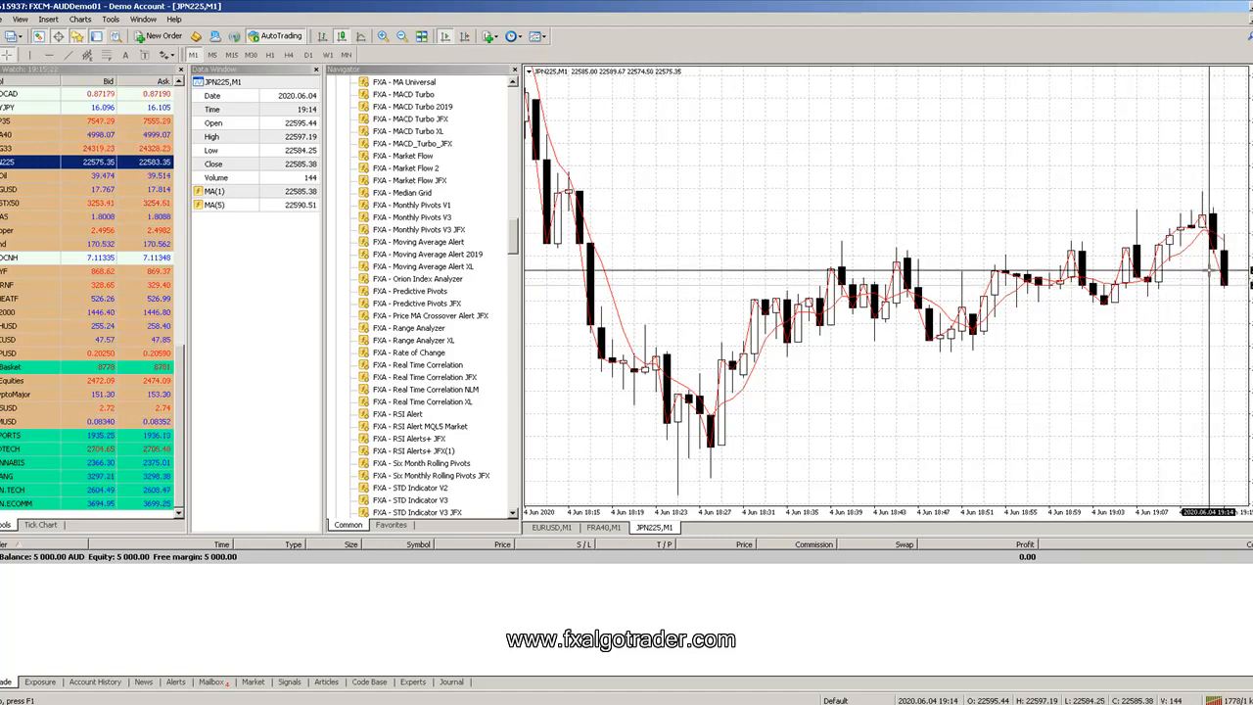
pyautogui.doubleClick(403, 82)
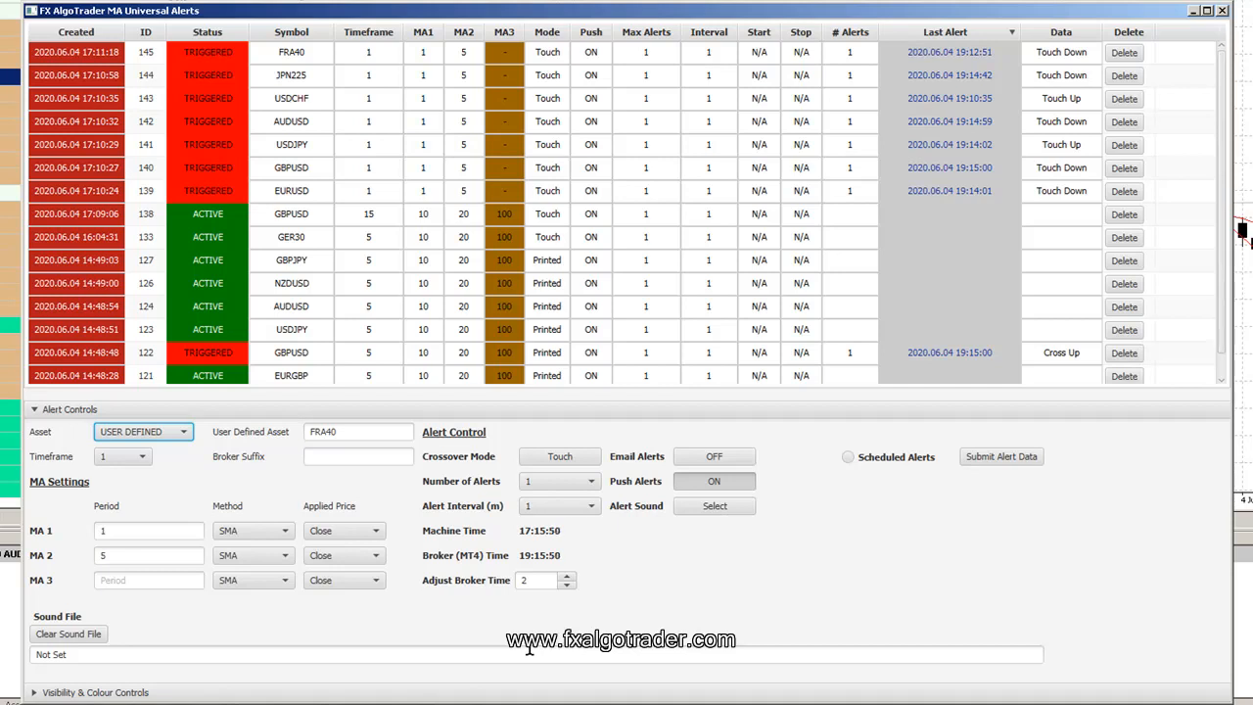
pyautogui.scroll(-3)
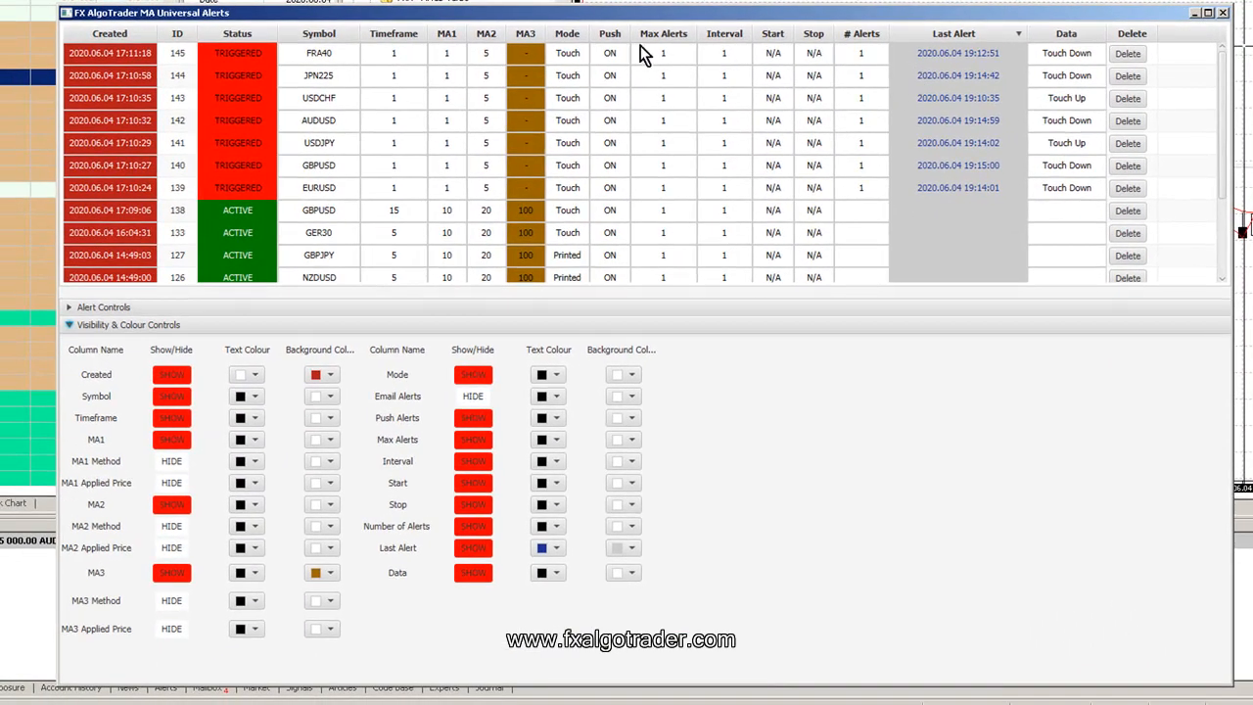
pyautogui.moveTo(516, 102)
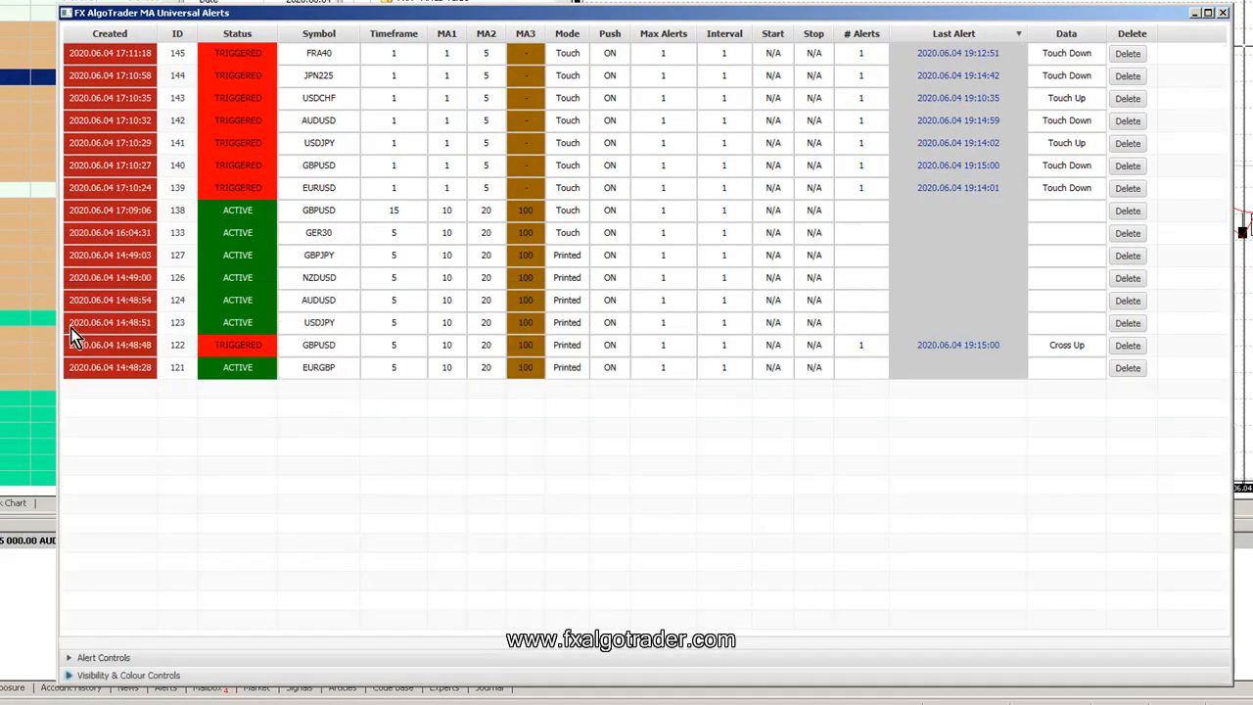
pyautogui.click(69, 657)
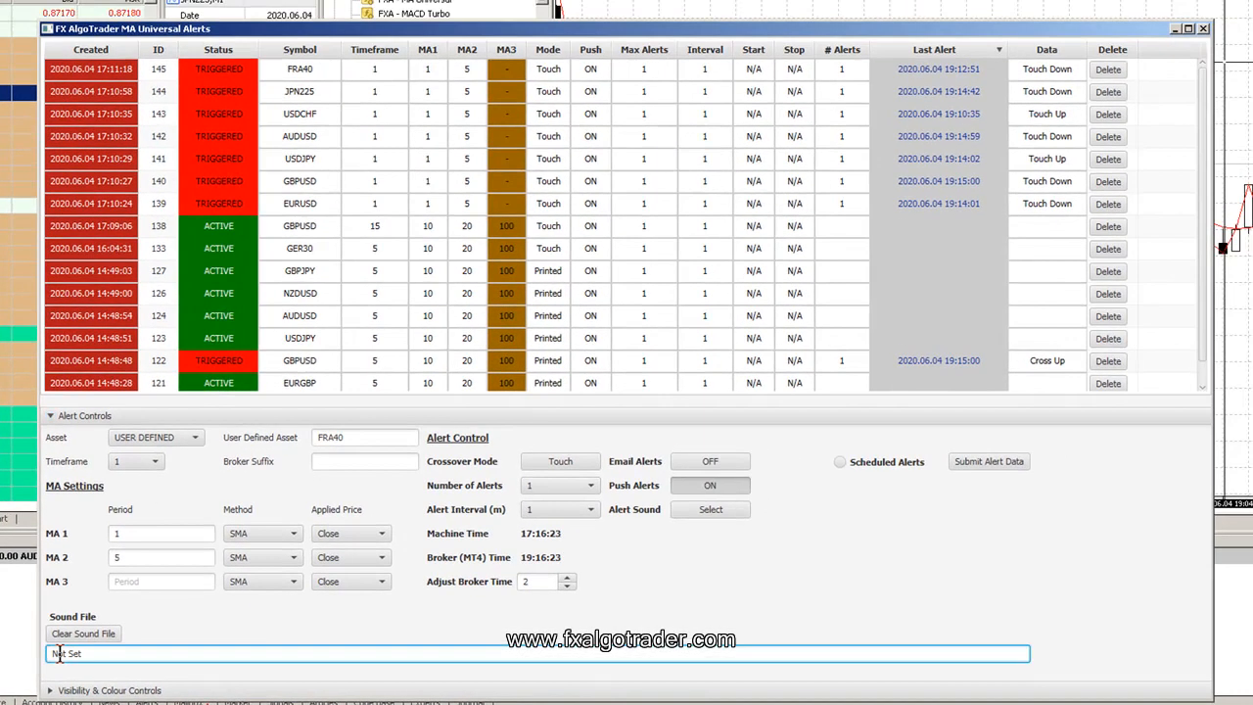
pyautogui.moveTo(329, 626)
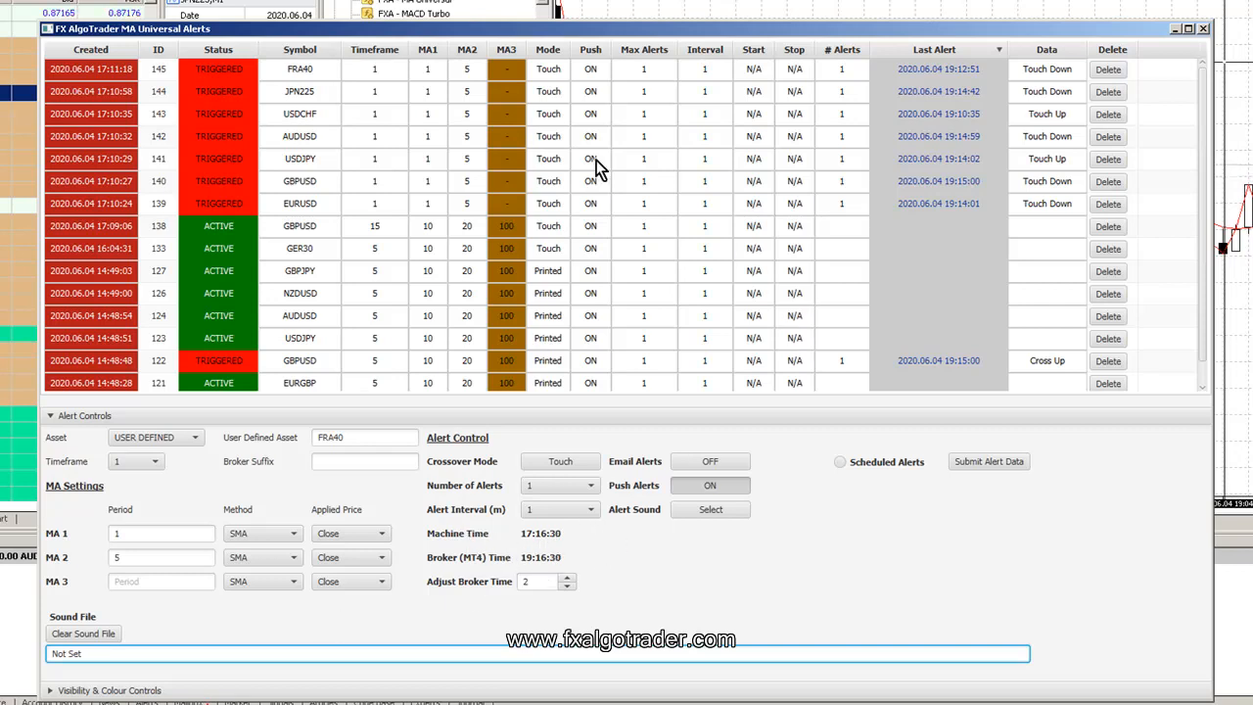
pyautogui.moveTo(215, 440)
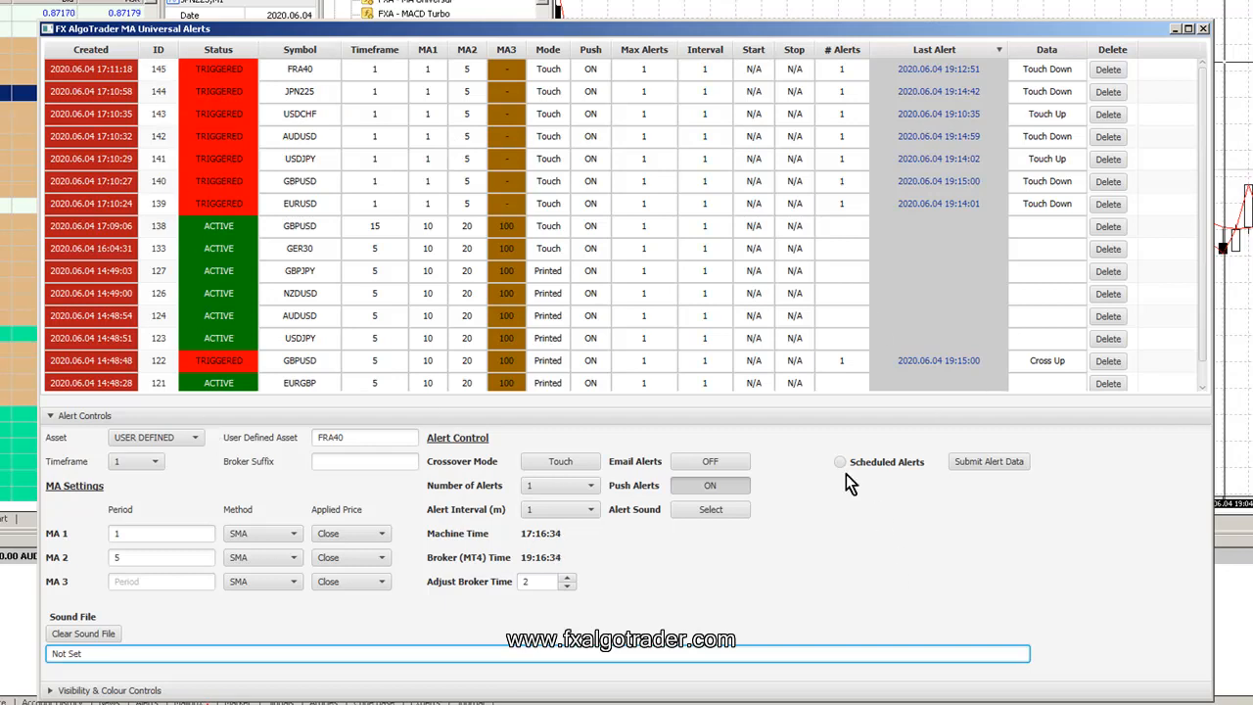
# Enable scheduled alerts with start and end dates of 04/06/2020.
pyautogui.click(837, 462)
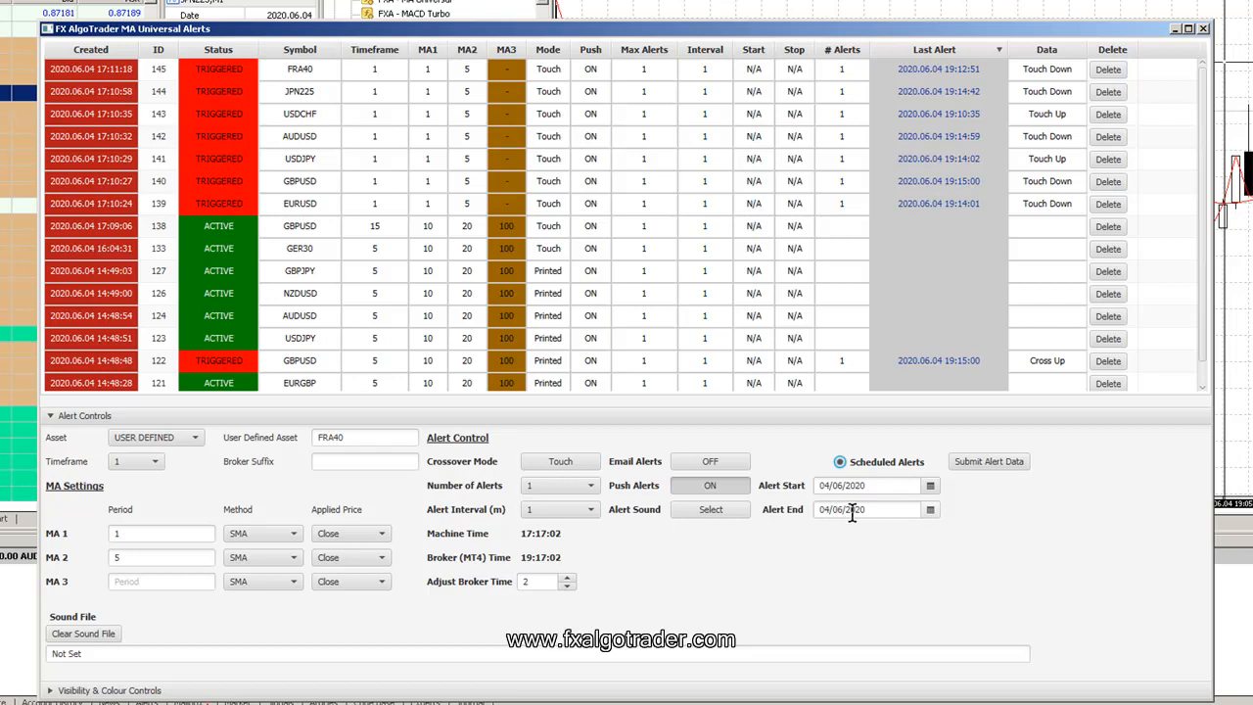
pyautogui.moveTo(869, 587)
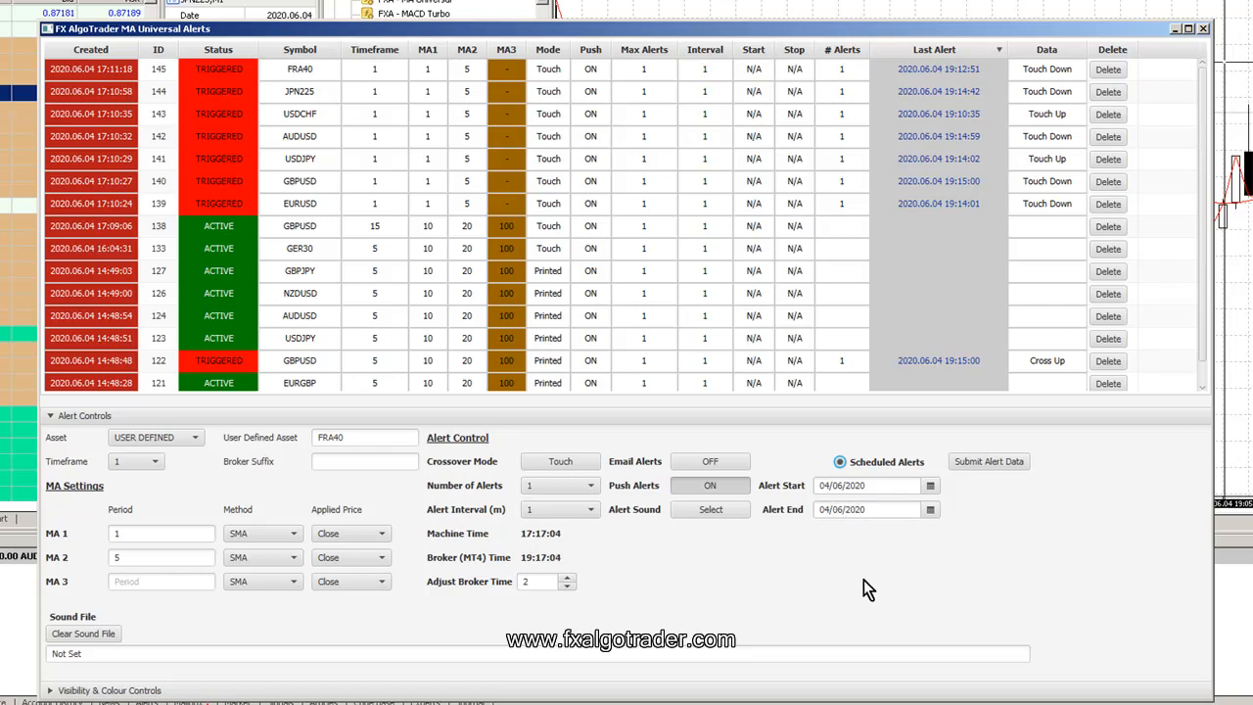
pyautogui.moveTo(861, 568)
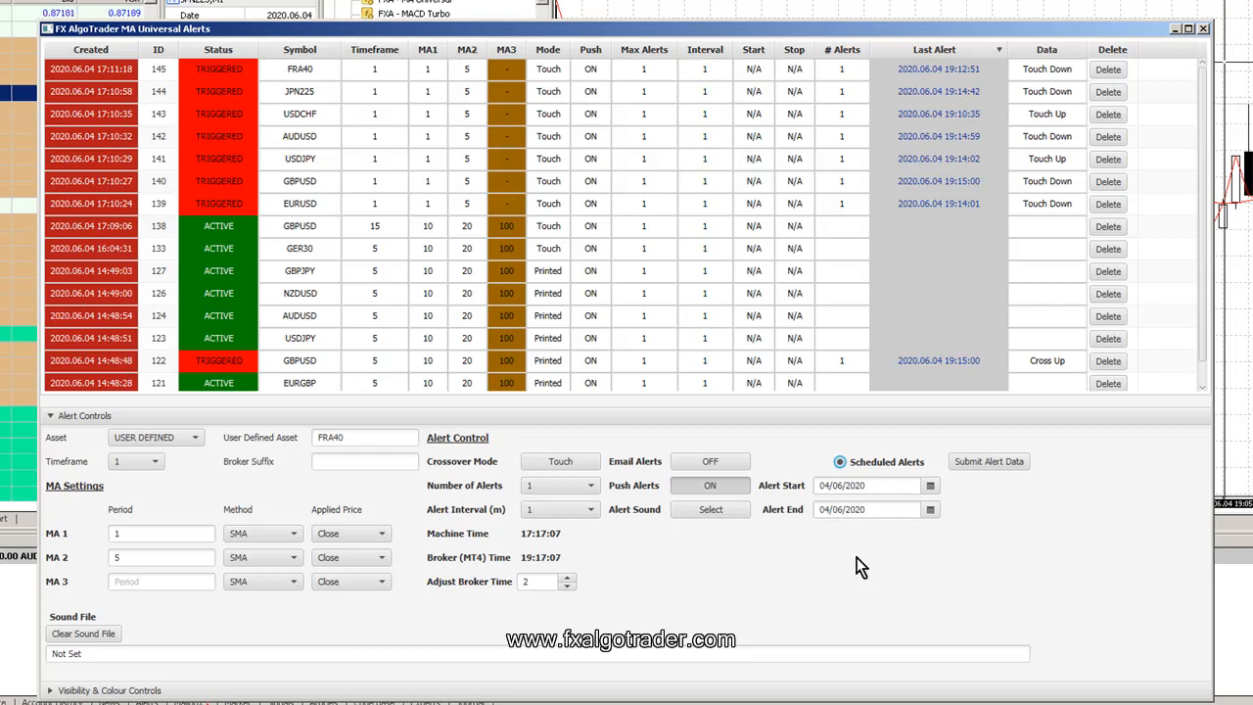
pyautogui.moveTo(748, 442)
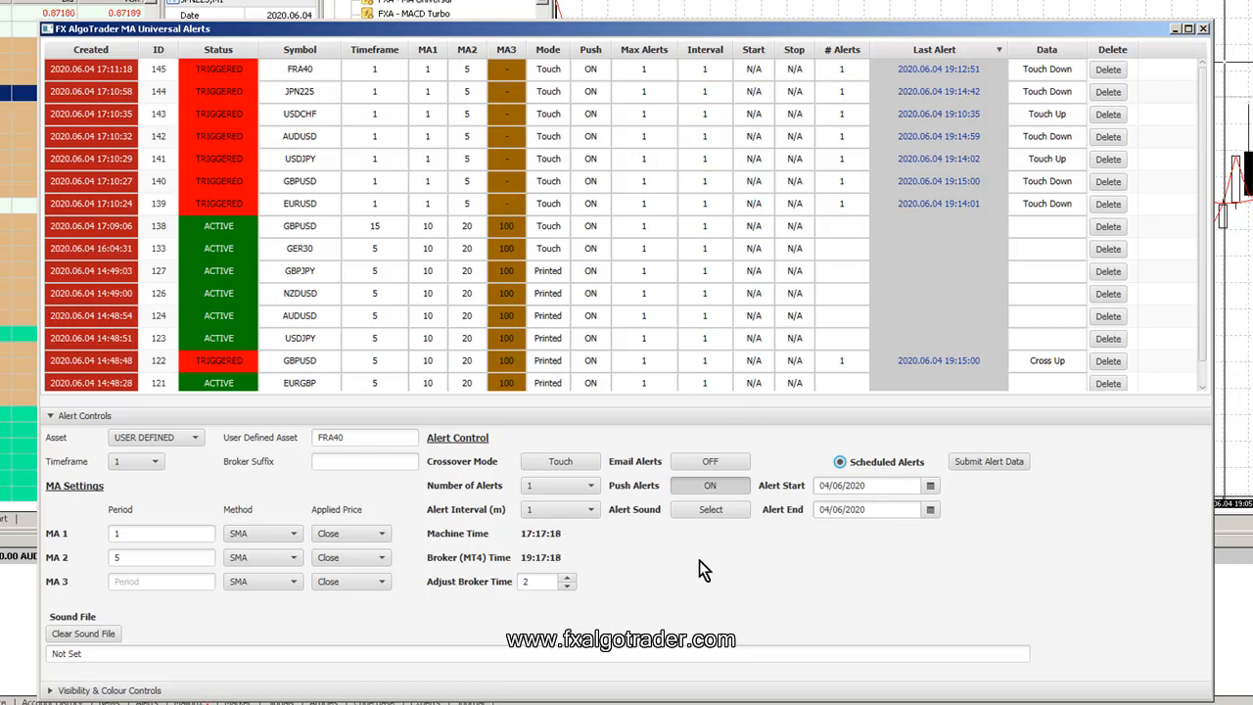
pyautogui.moveTo(715, 588)
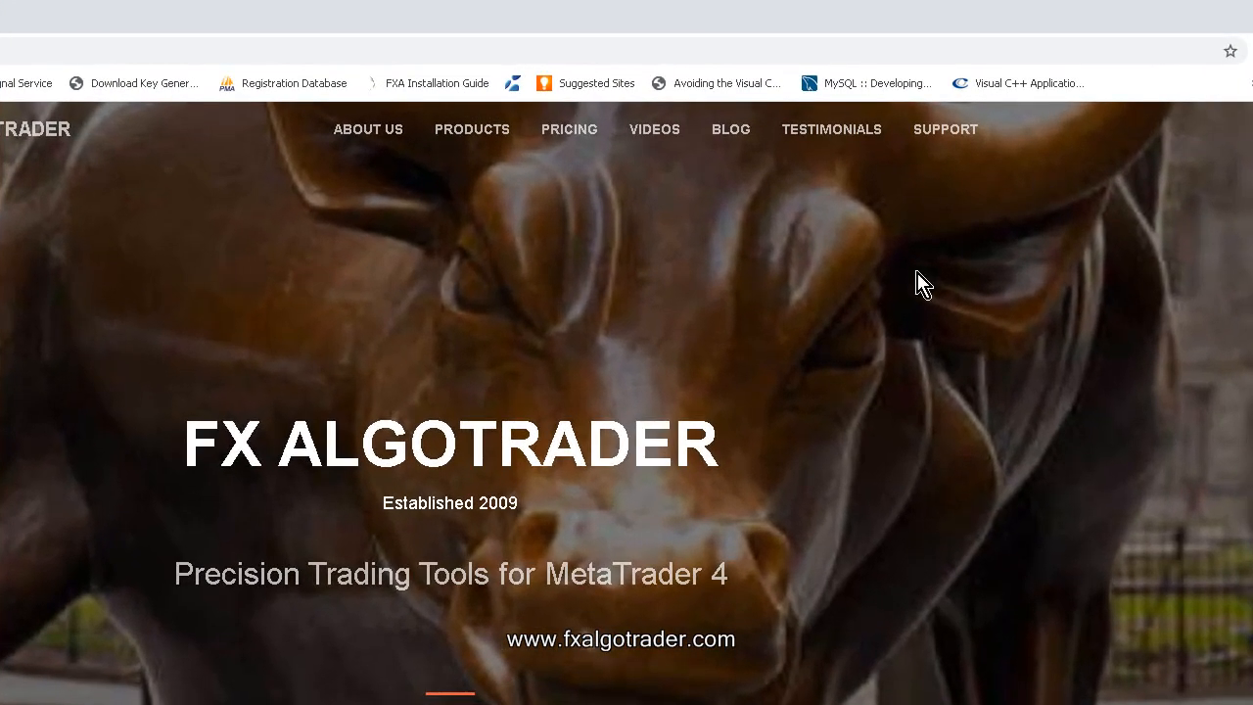
pyautogui.moveTo(899, 180)
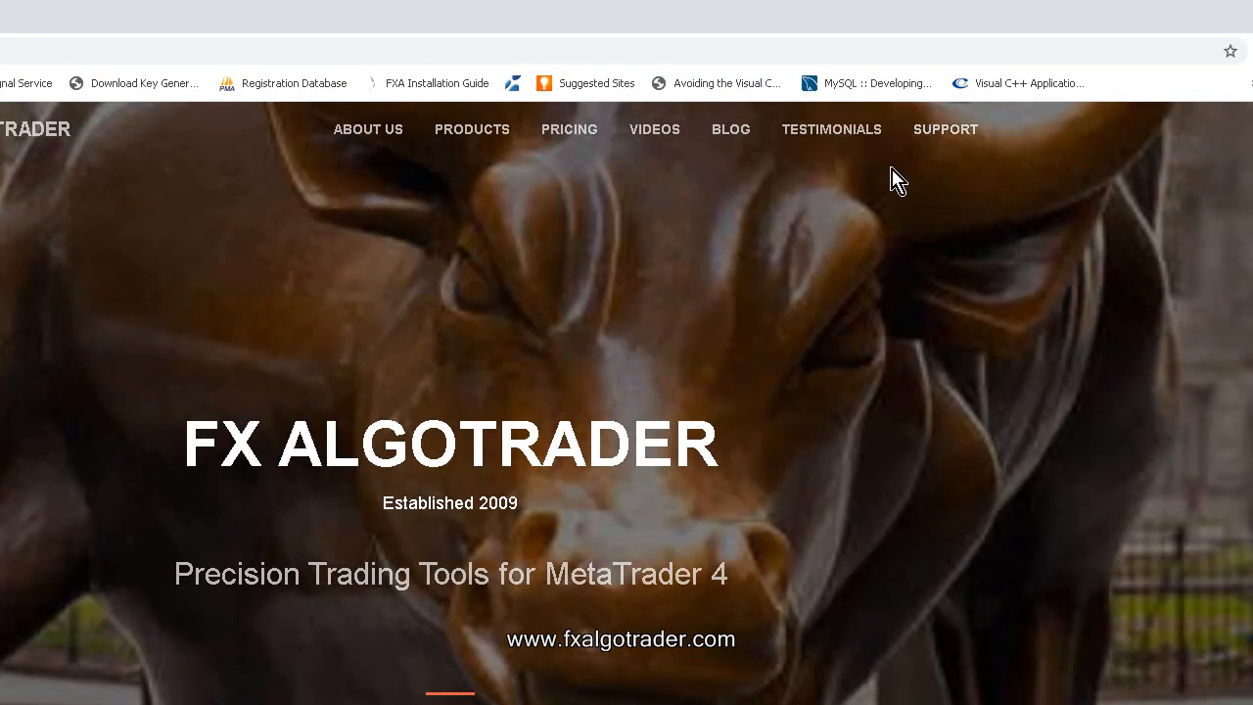